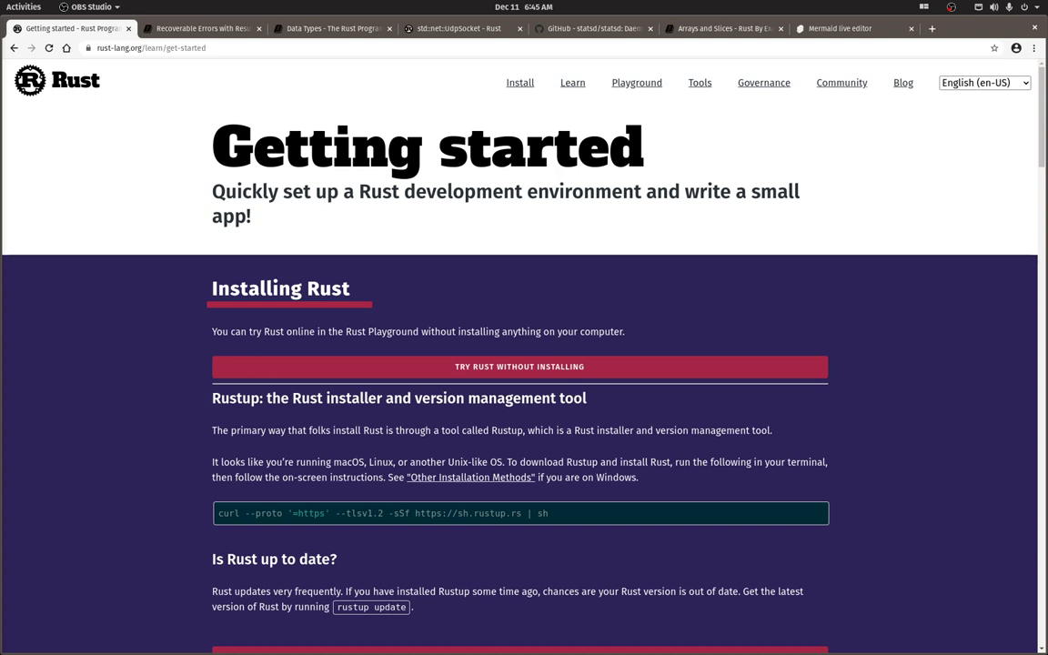
pyautogui.moveTo(142, 369)
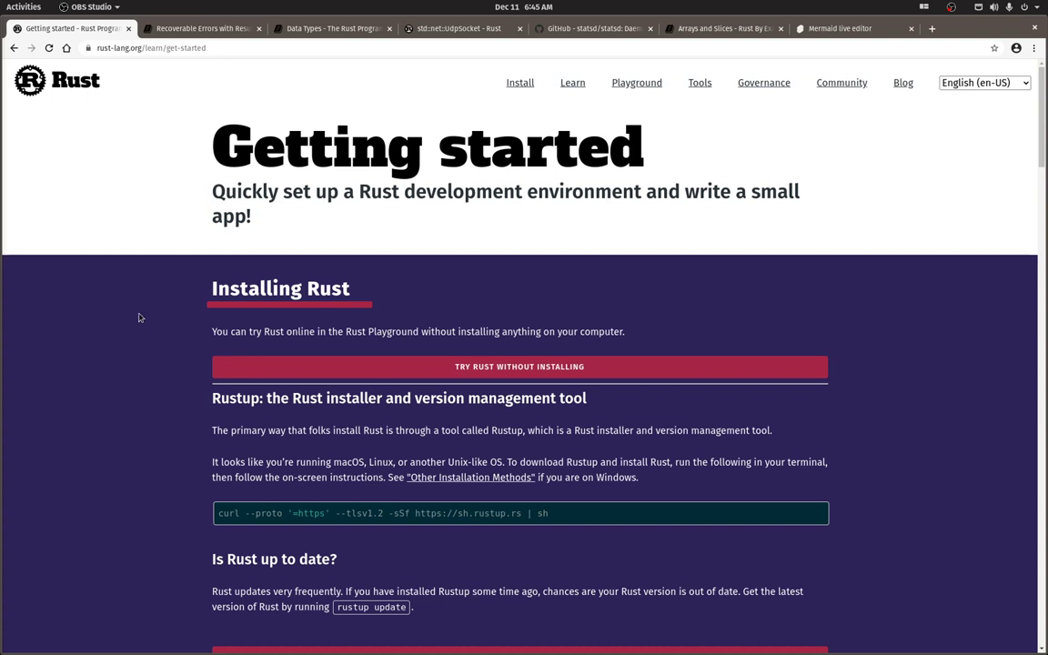
# Switch to the Mermaid Live Editor tab showing the eight-line LoadBalancer-to-InfluxDB flowchart.
pyautogui.click(855, 28)
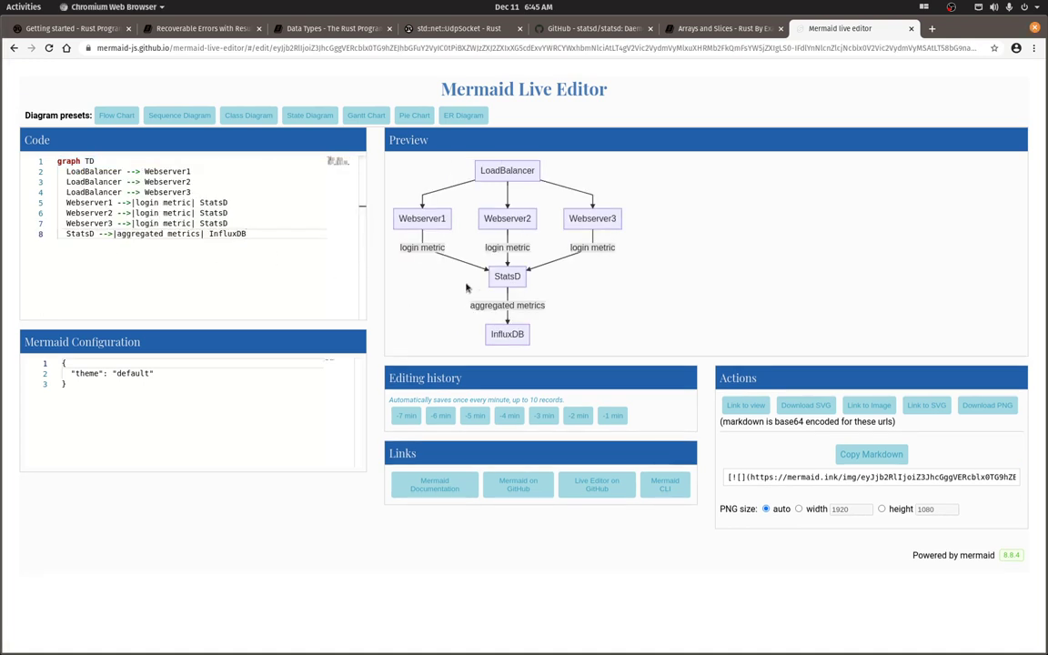
pyautogui.moveTo(699, 93)
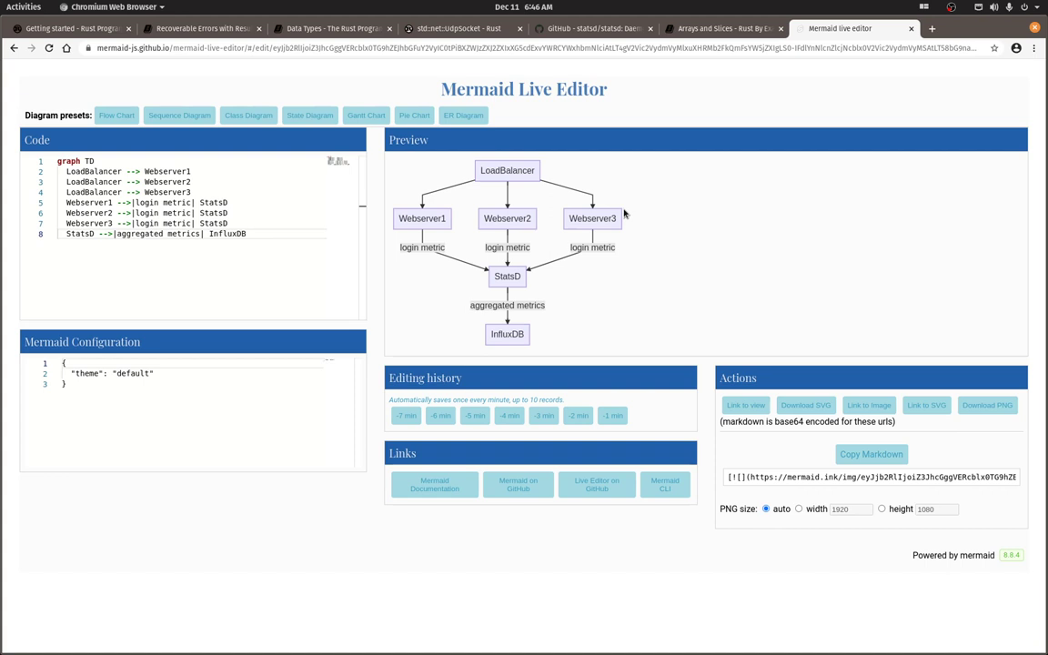
pyautogui.moveTo(679, 208)
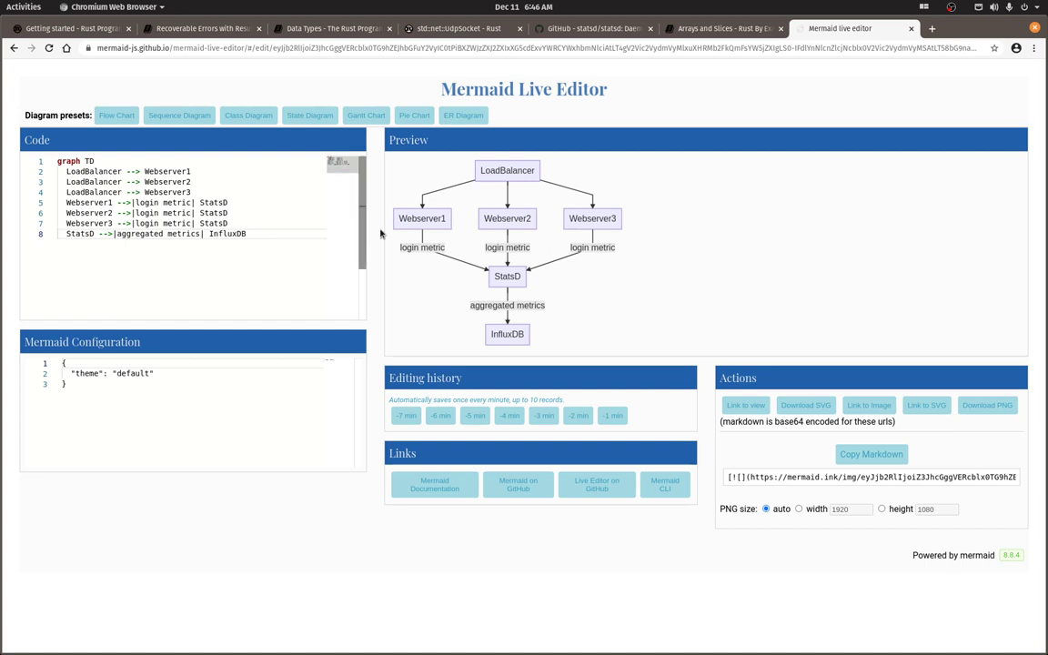
pyautogui.moveTo(669, 196)
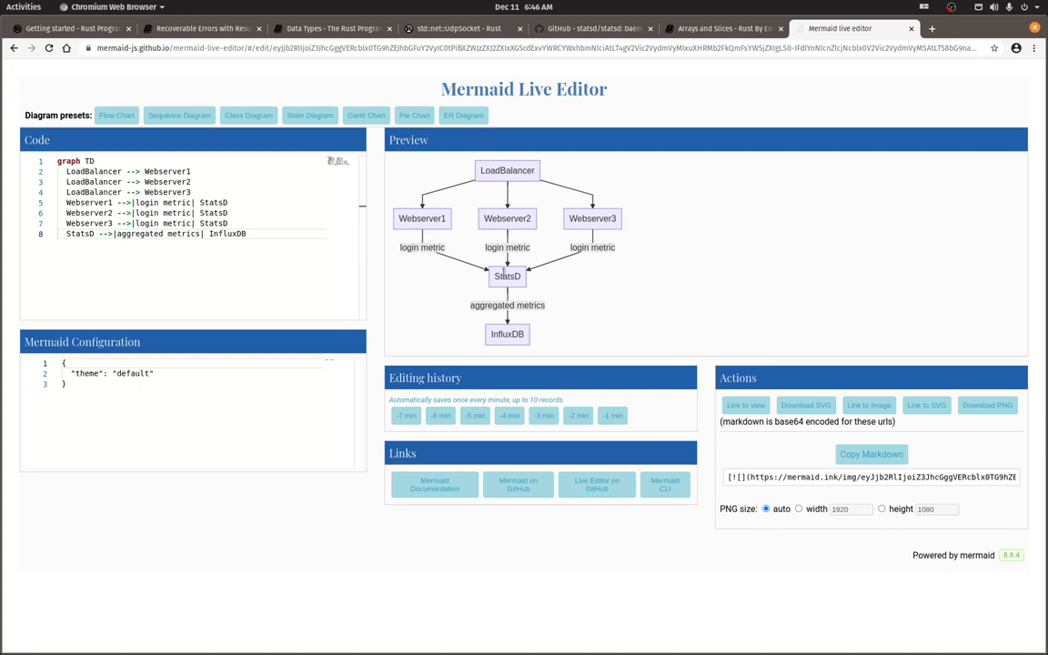
pyautogui.moveTo(616, 294)
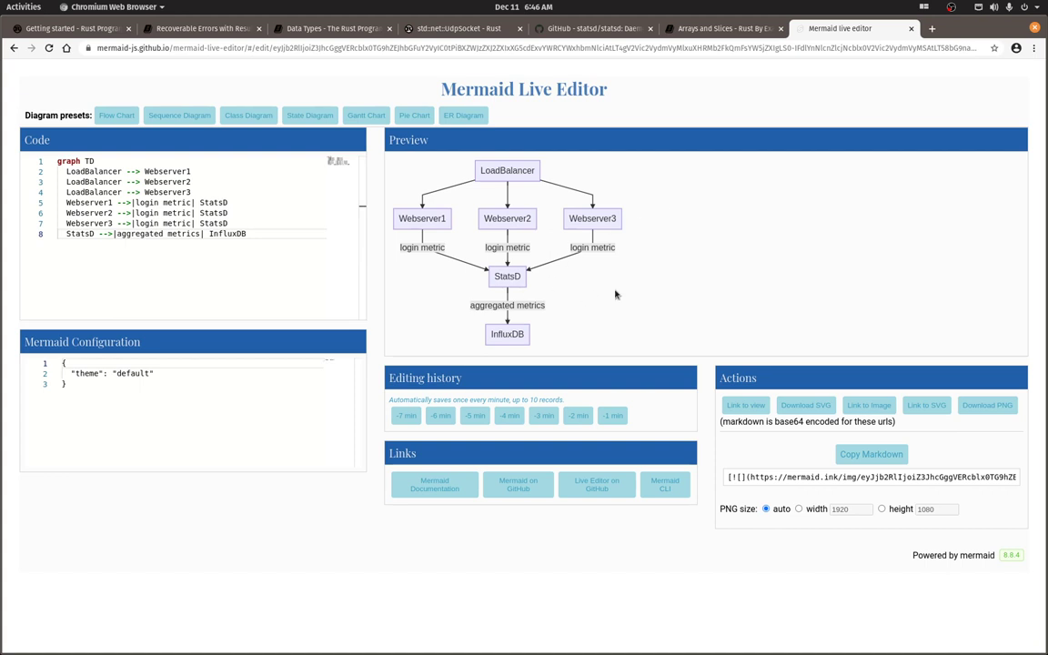
pyautogui.moveTo(645, 265)
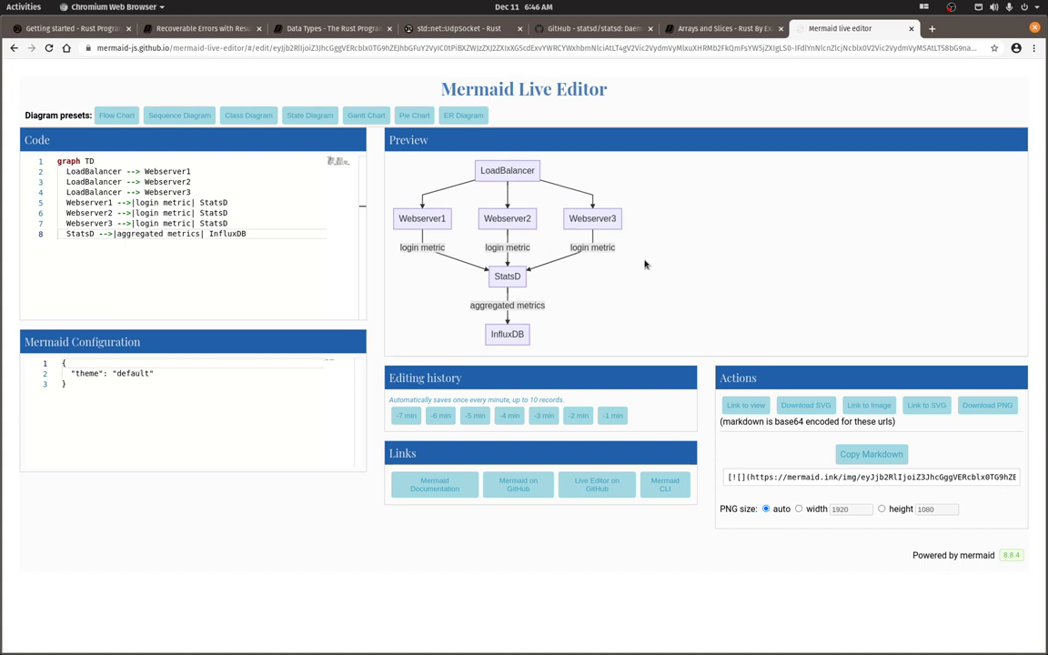
pyautogui.moveTo(632, 265)
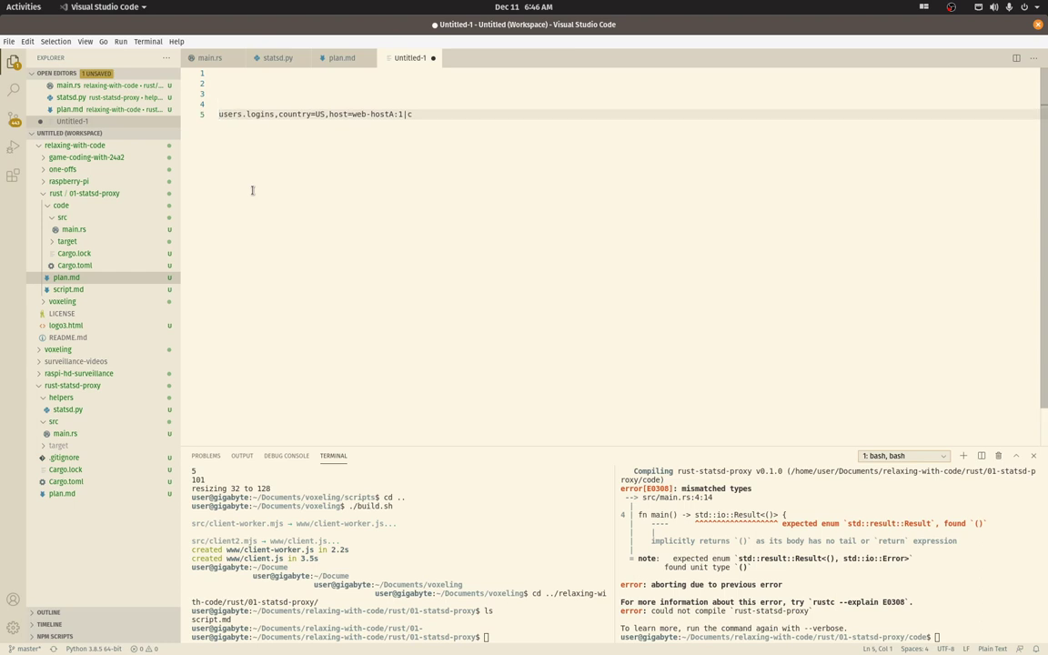
# Show the Untitled-1 file containing users.logins,country=US,host=web-hostA:1|c.
pyautogui.write('d')
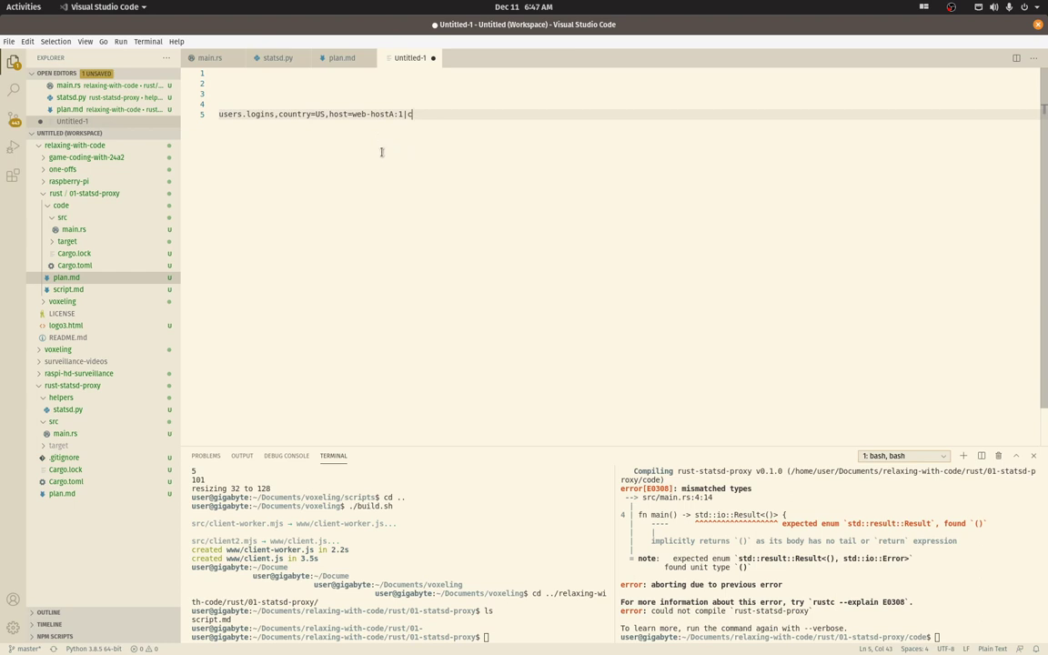
pyautogui.moveTo(384, 159)
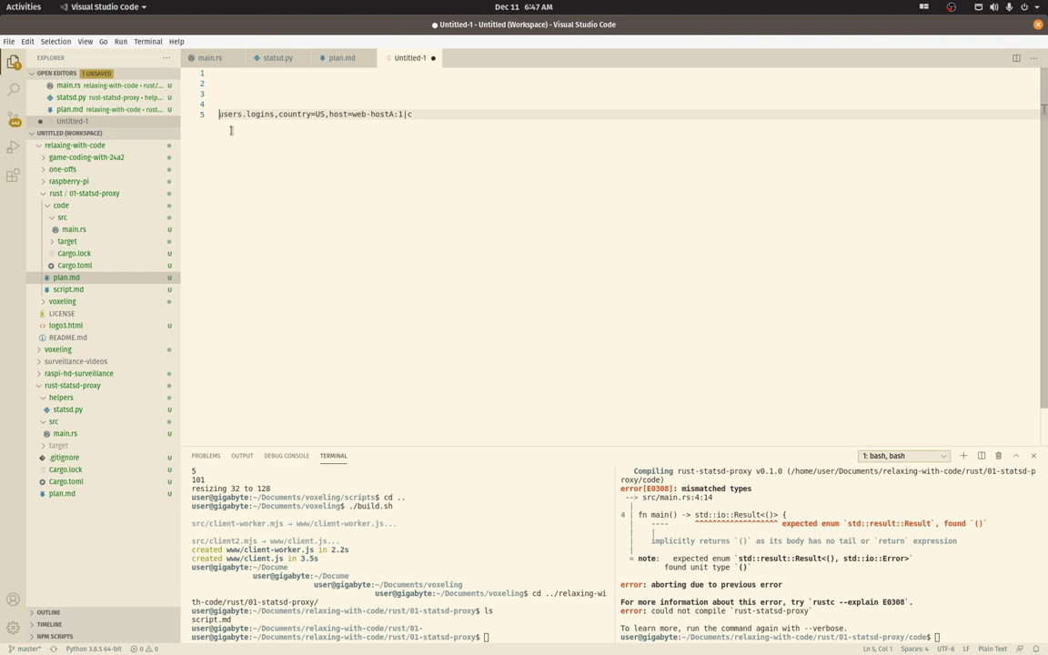
pyautogui.moveTo(305, 163)
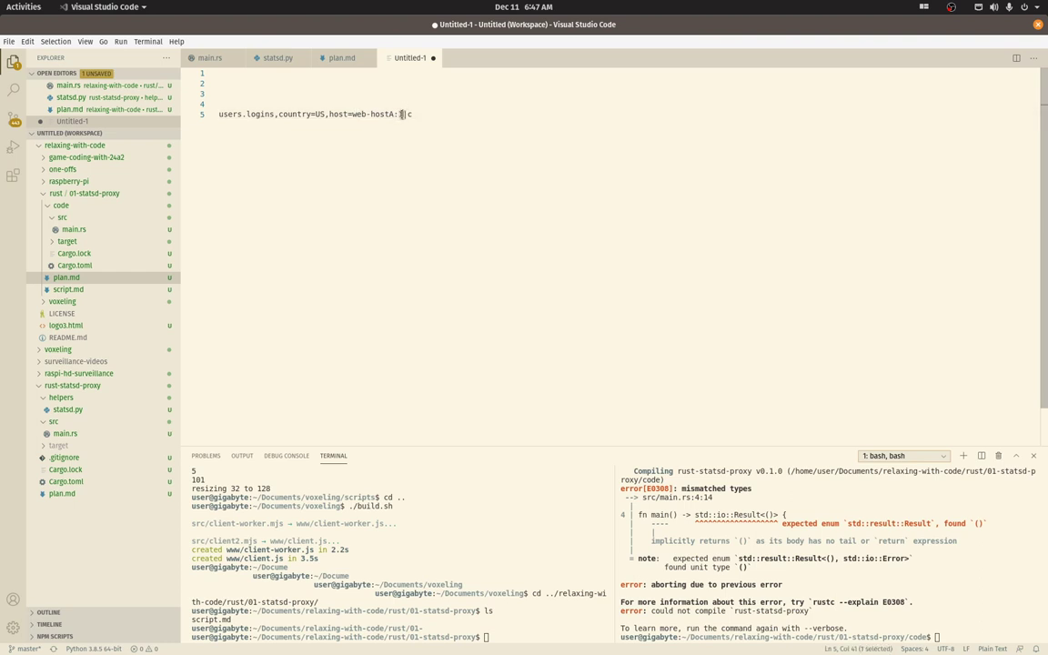
pyautogui.write('1')
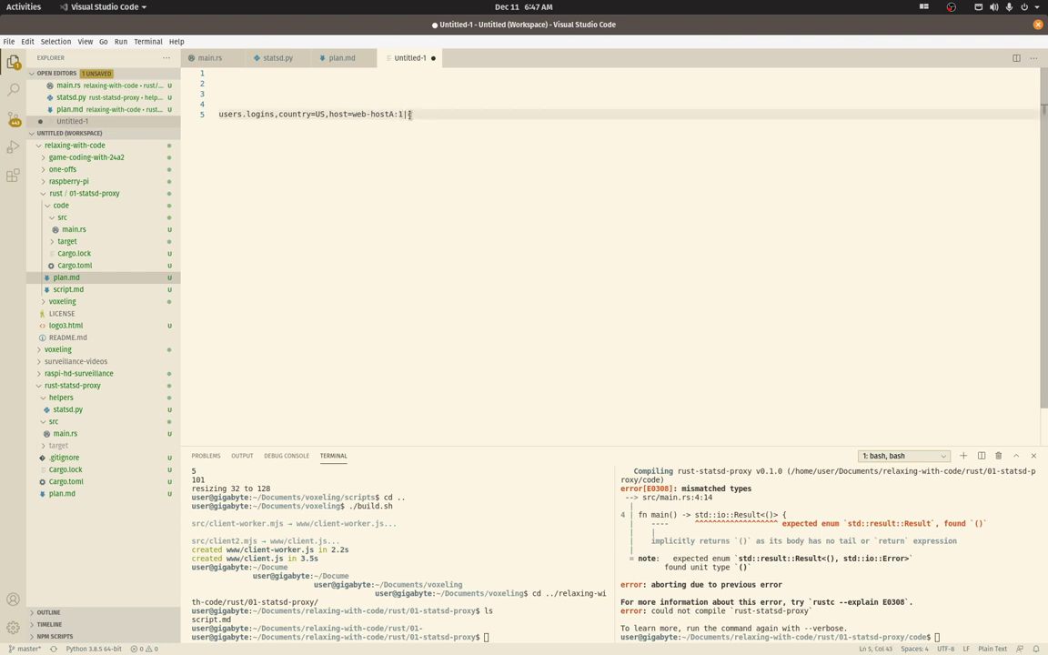
pyautogui.write('c')
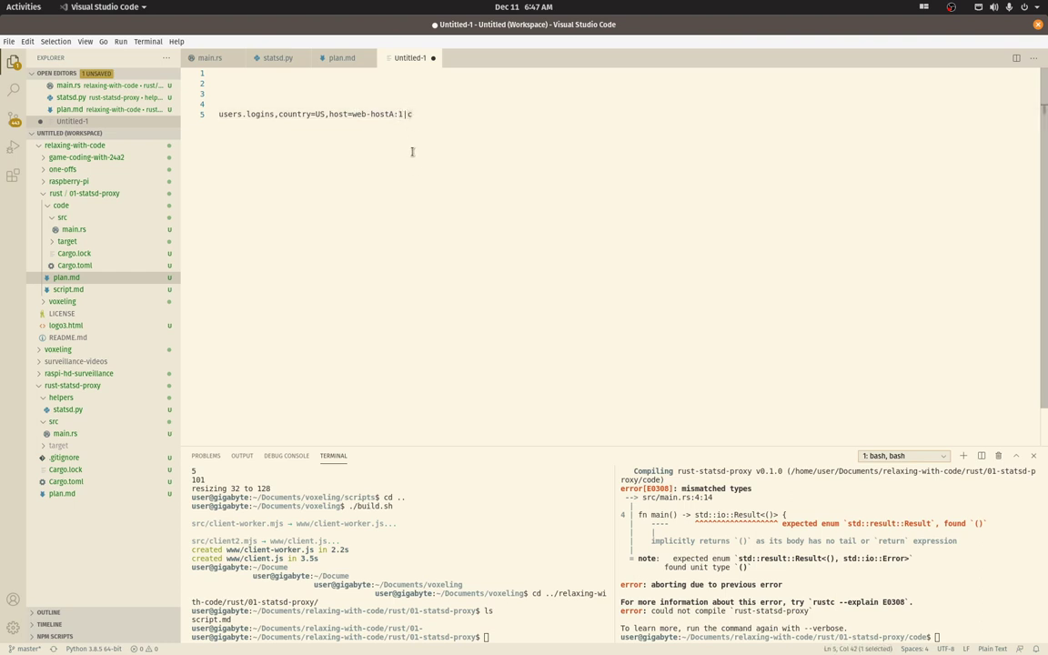
pyautogui.press('Backspace')
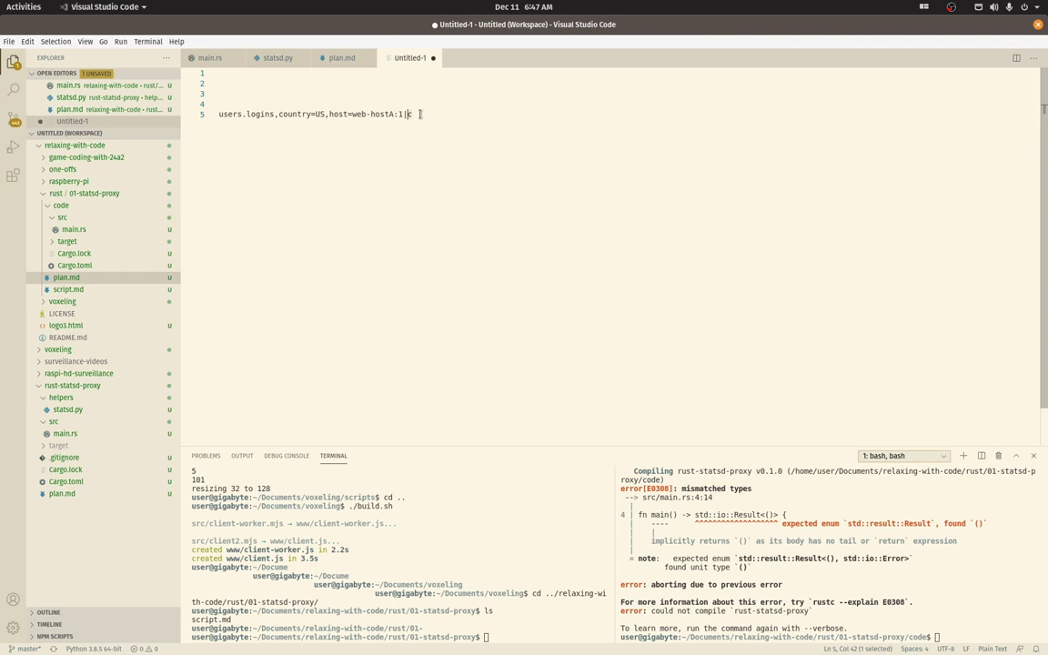
pyautogui.write('c')
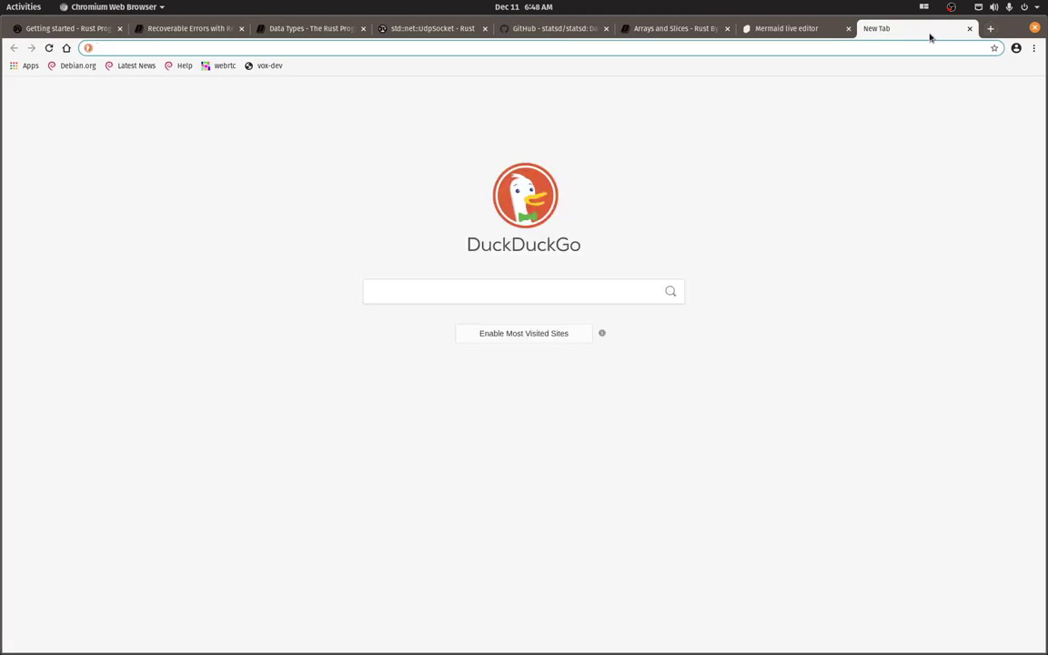
# Search 'etsy statsd', open the statsd/statsd GitHub README, and select foo in the echo example.
pyautogui.write('etsy statsd')
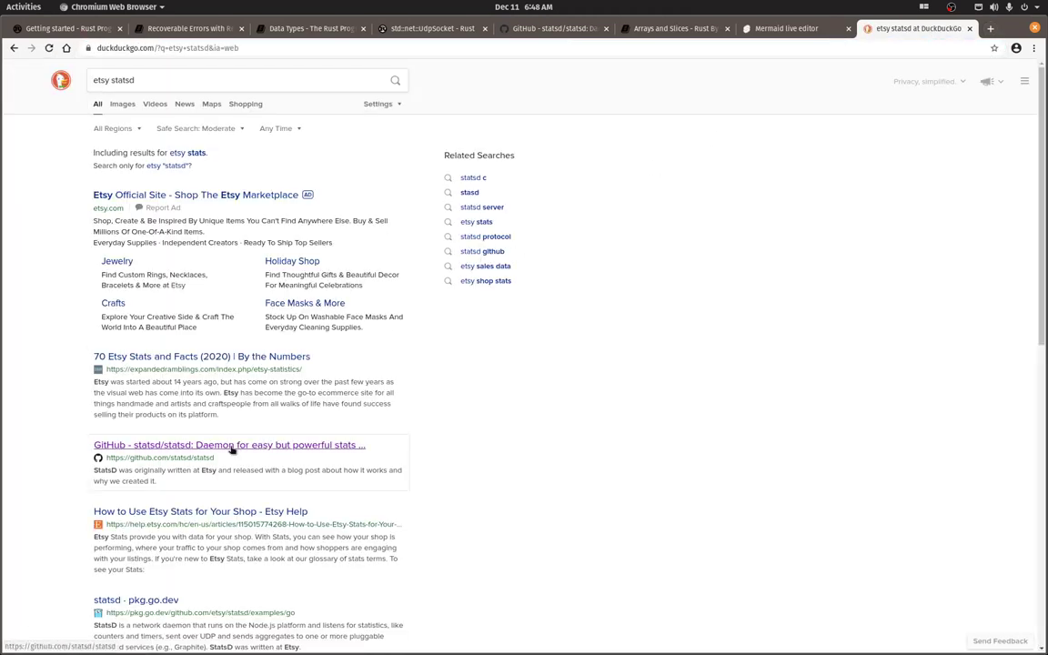
pyautogui.click(230, 445)
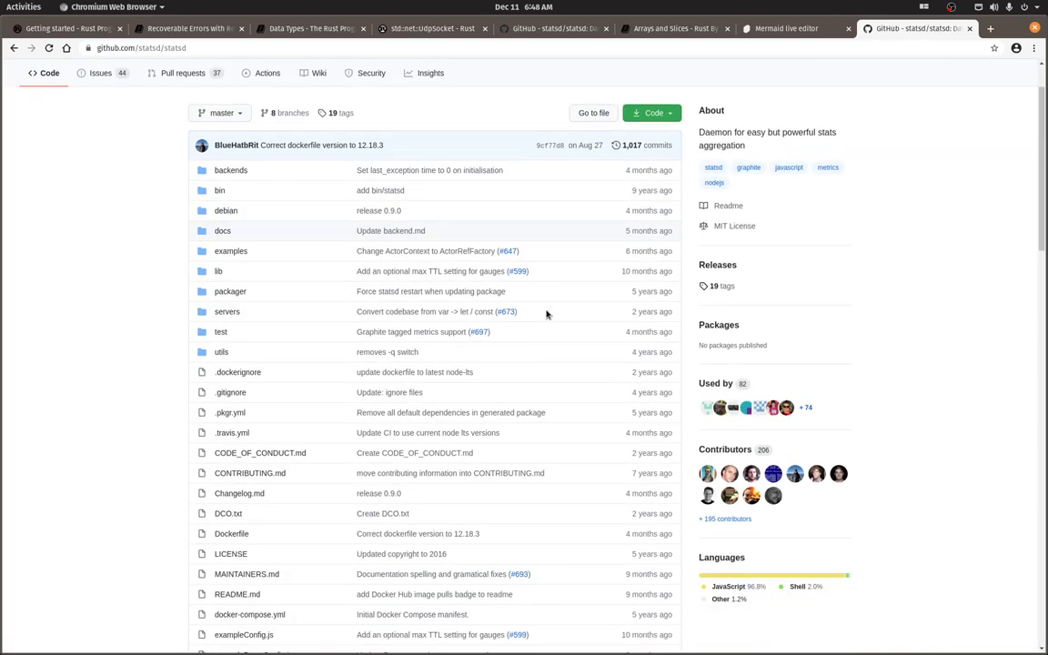
pyautogui.scroll(-3)
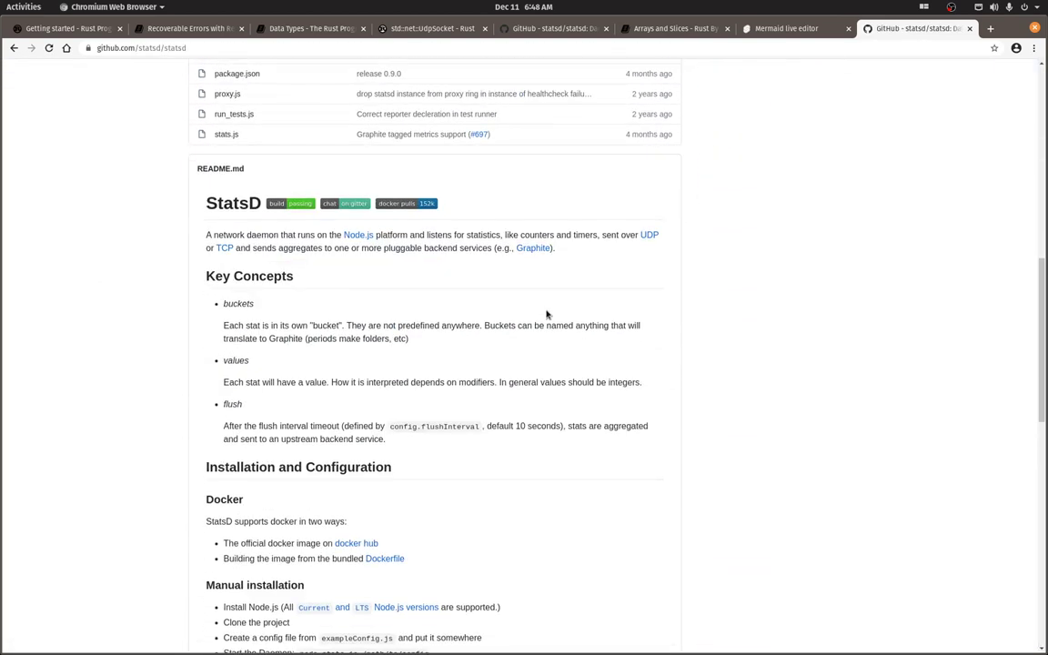
pyautogui.scroll(-3)
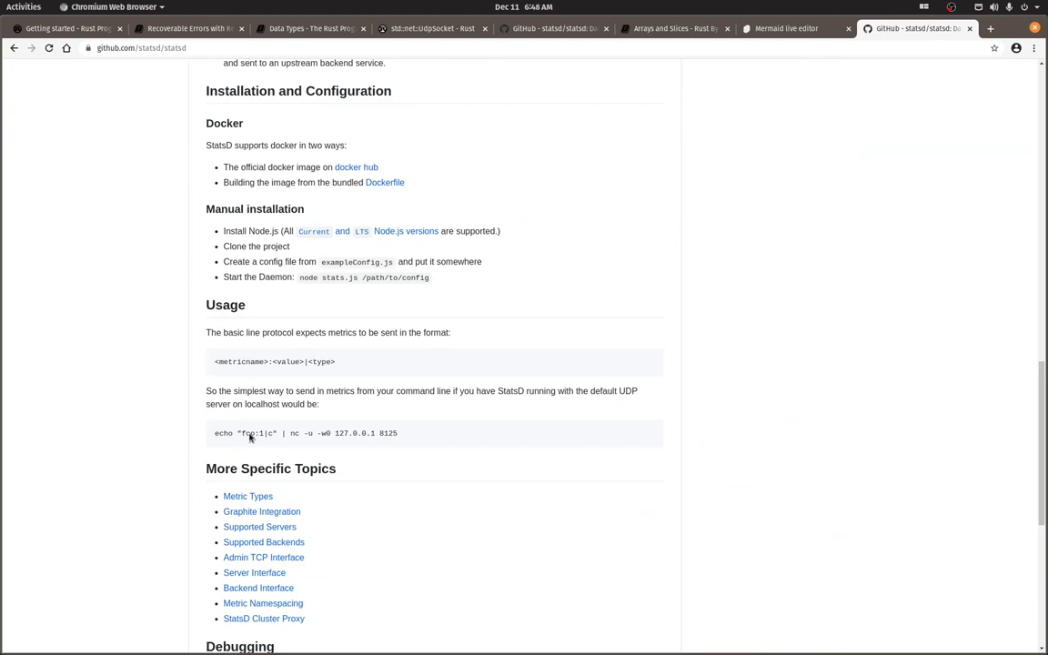
pyautogui.doubleClick(247, 433)
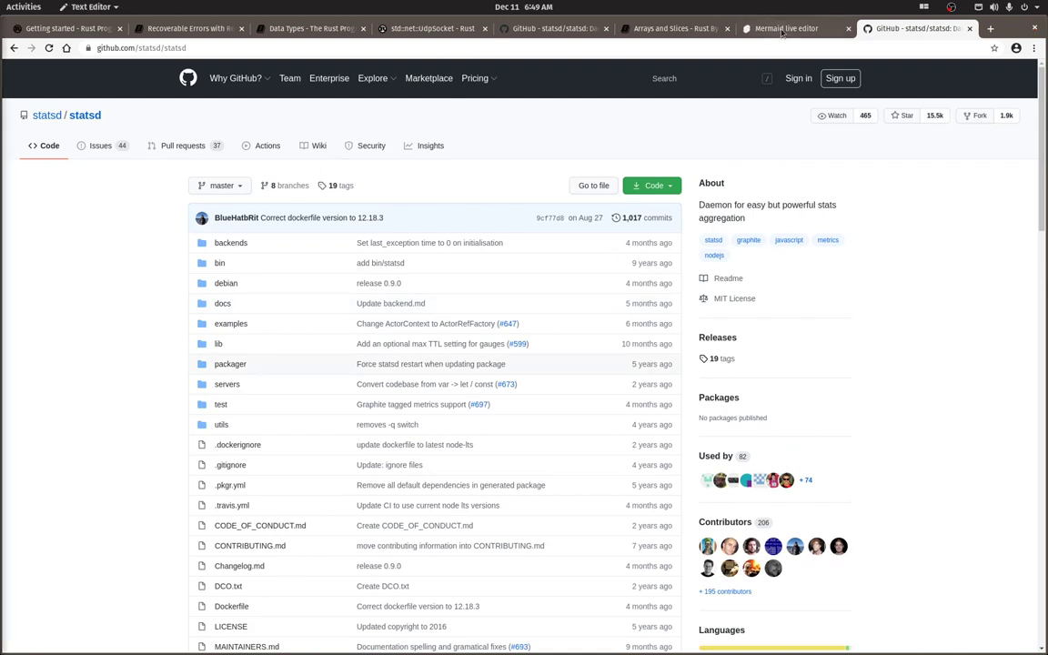
# Return to the Mermaid Live Editor tab with the unchanged LoadBalancer-to-StatsD-to-InfluxDB flowchart.
pyautogui.click(784, 29)
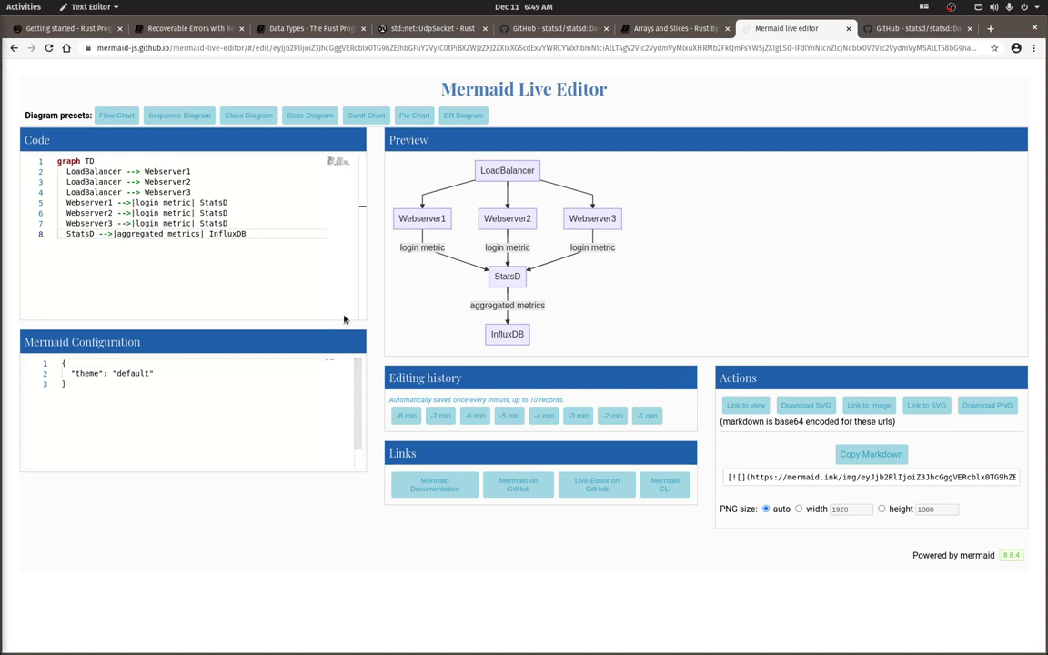
pyautogui.moveTo(599, 278)
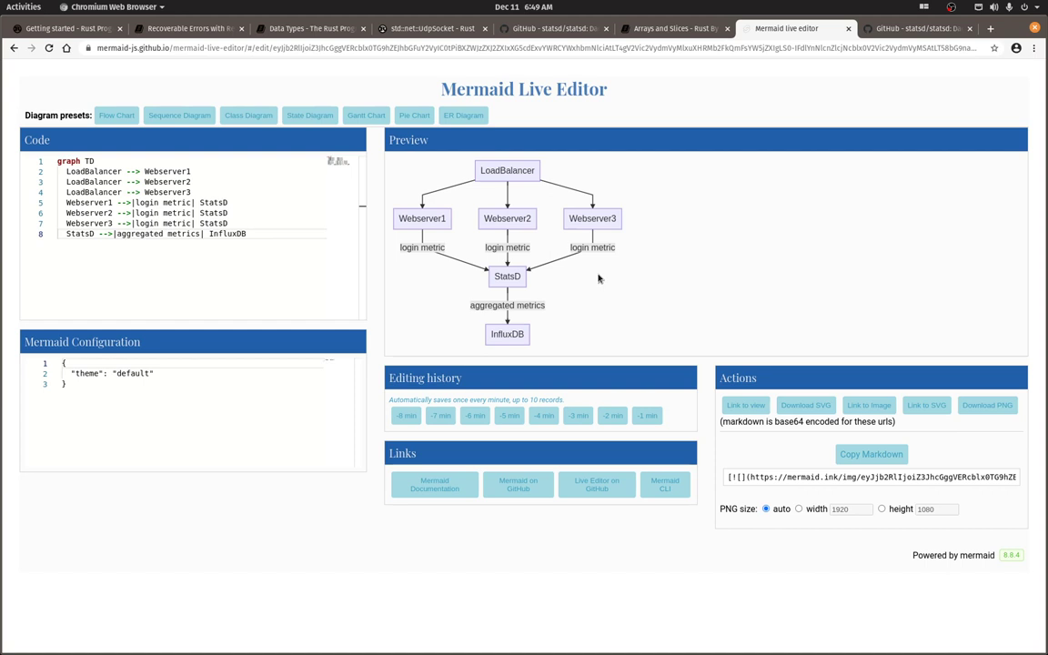
pyautogui.moveTo(572, 293)
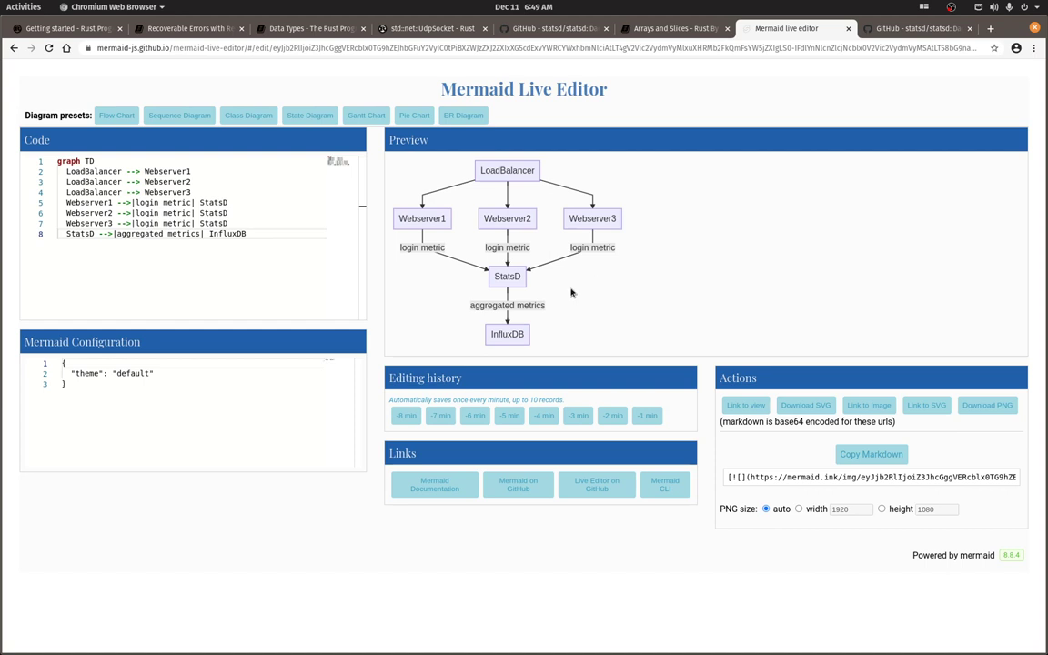
pyautogui.moveTo(504, 293)
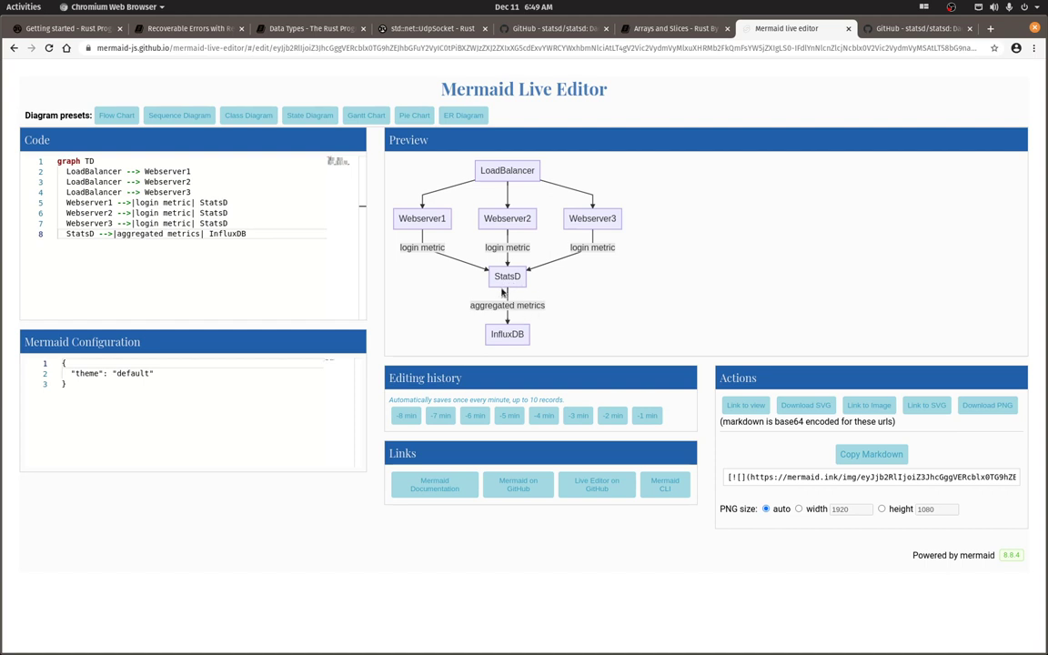
pyautogui.moveTo(532, 334)
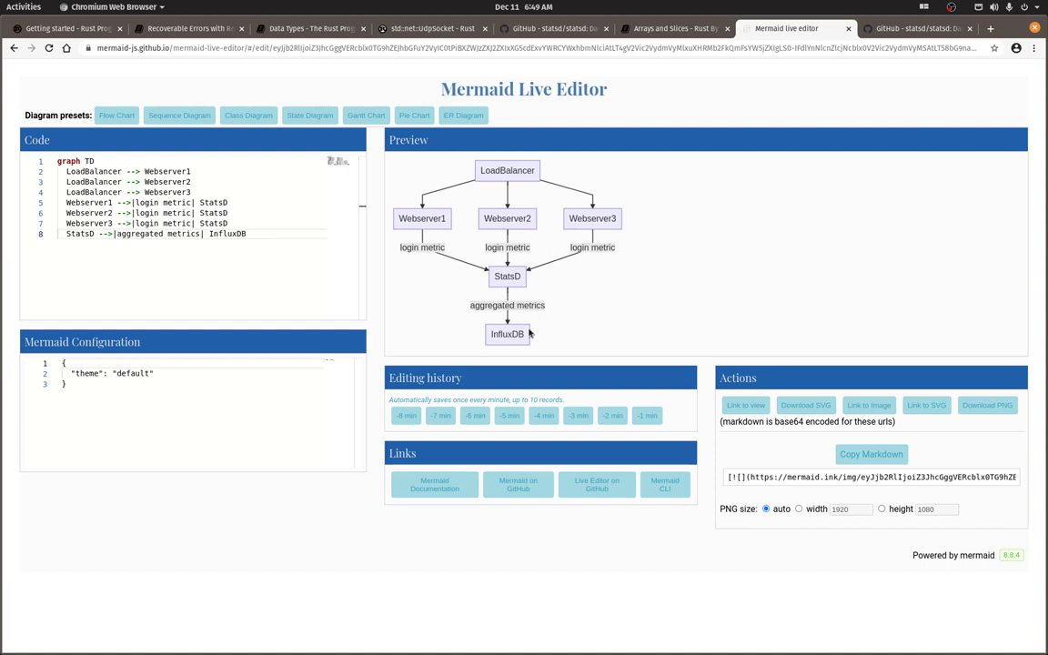
pyautogui.moveTo(544, 324)
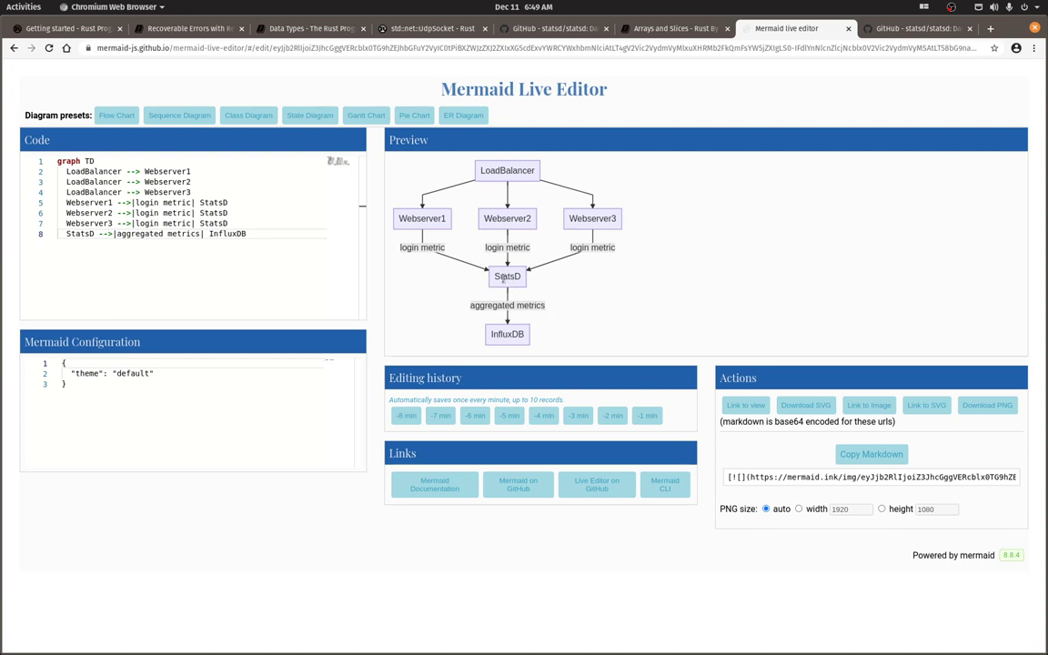
pyautogui.moveTo(562, 280)
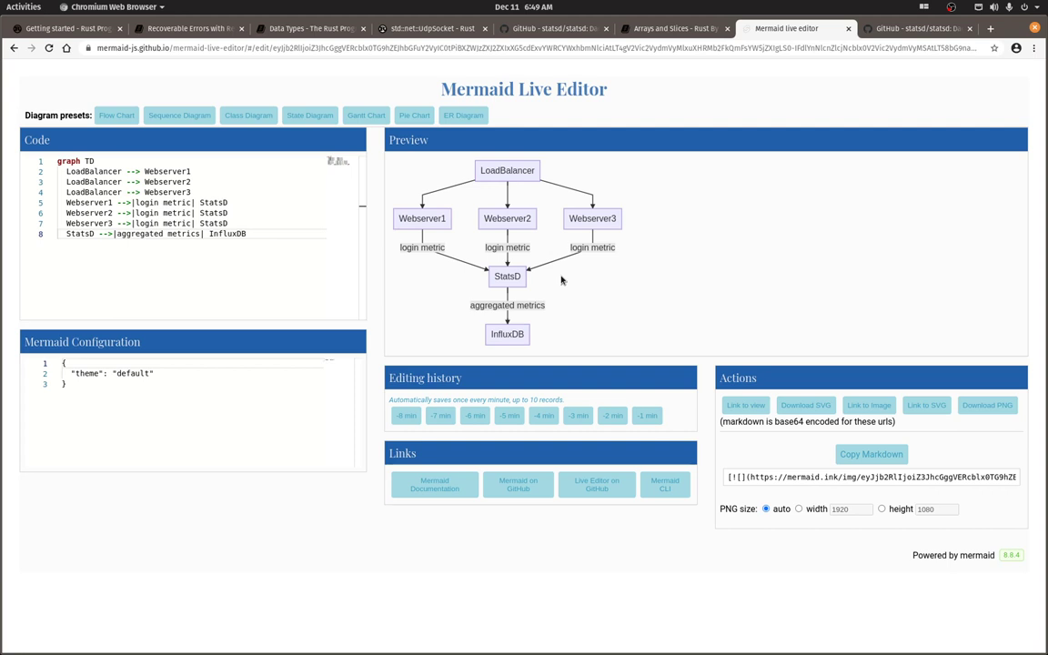
pyautogui.moveTo(521, 305)
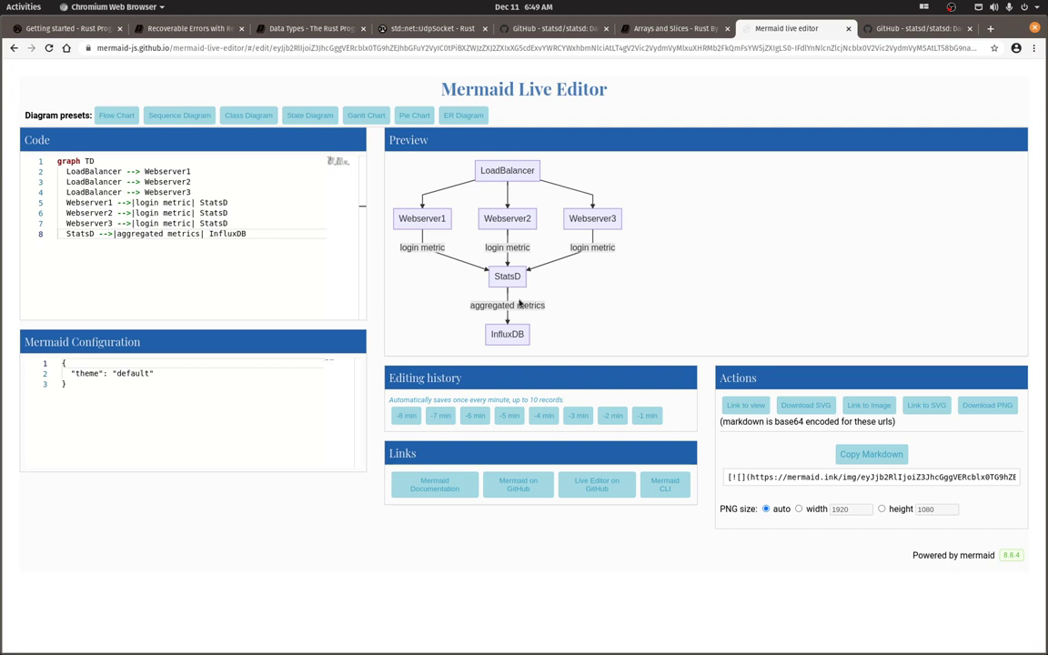
pyautogui.moveTo(514, 334)
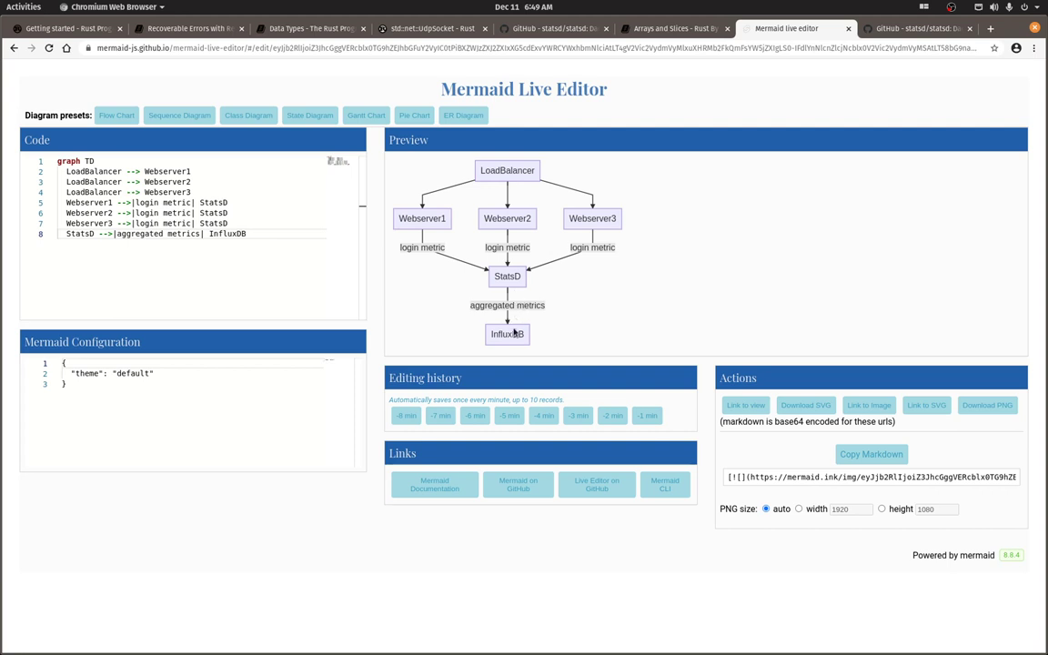
pyautogui.moveTo(594, 315)
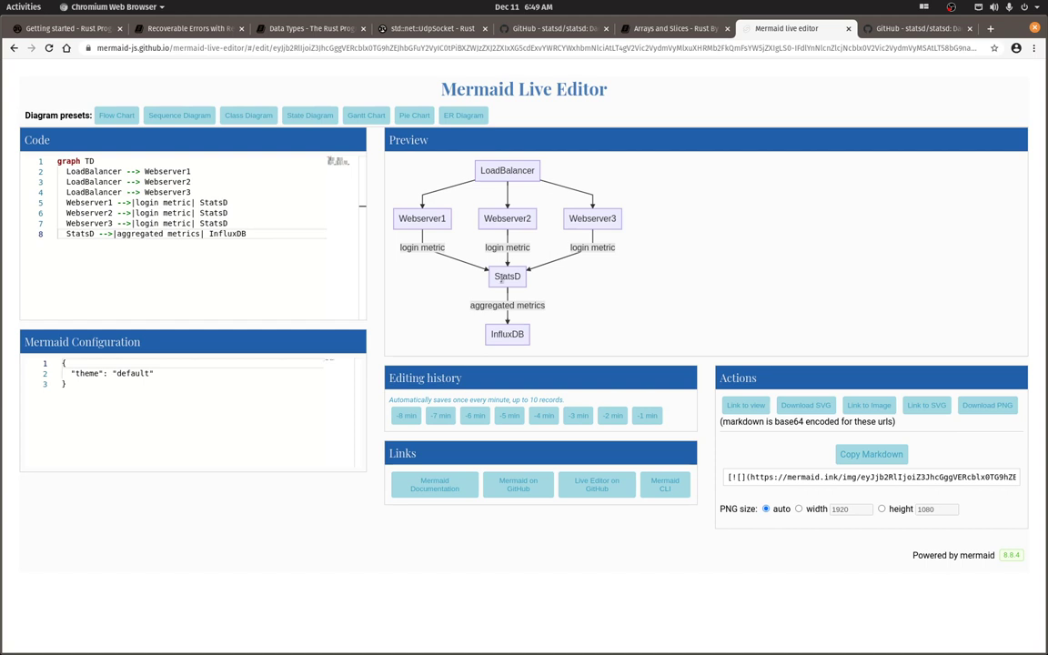
pyautogui.moveTo(556, 297)
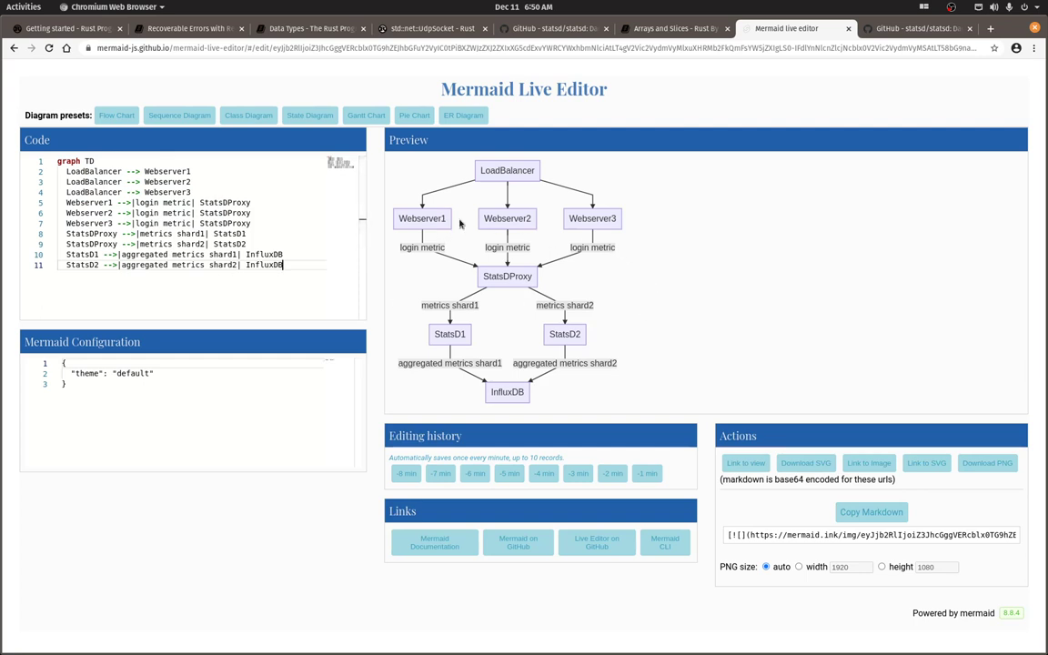
pyautogui.moveTo(644, 261)
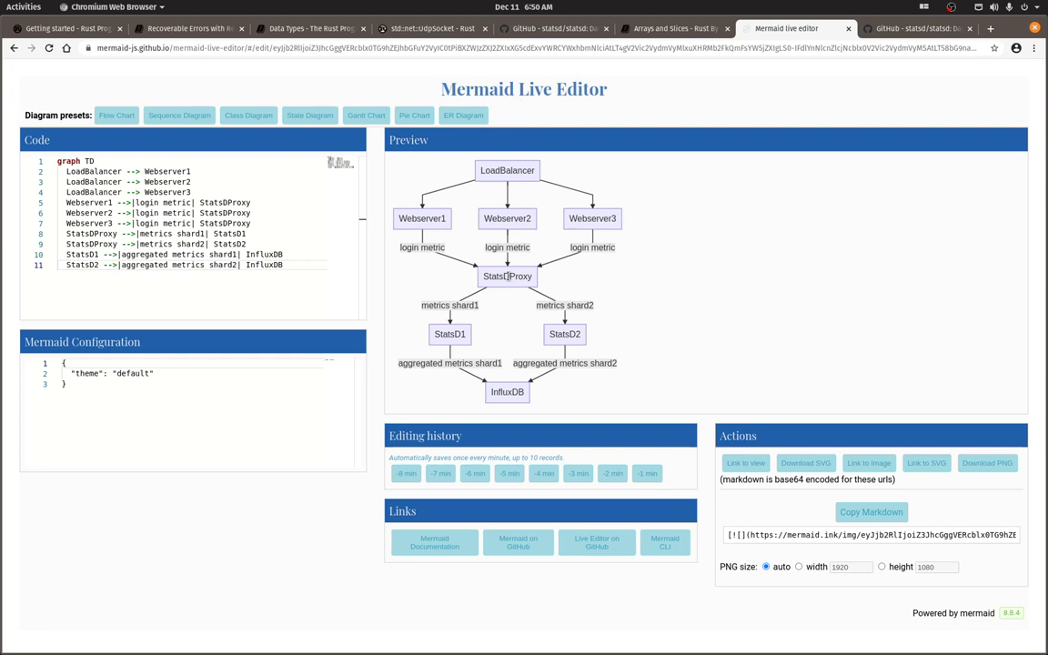
pyautogui.moveTo(524, 299)
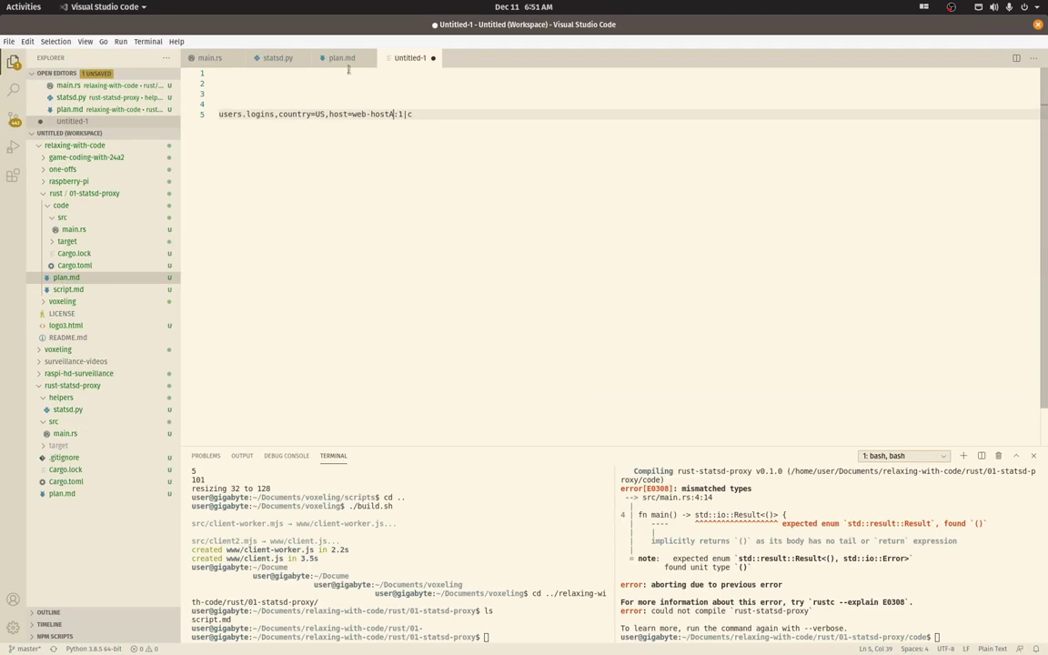
# Open plan.md and read its PLAN outline, selecting the parse messages lines.
pyautogui.click(341, 58)
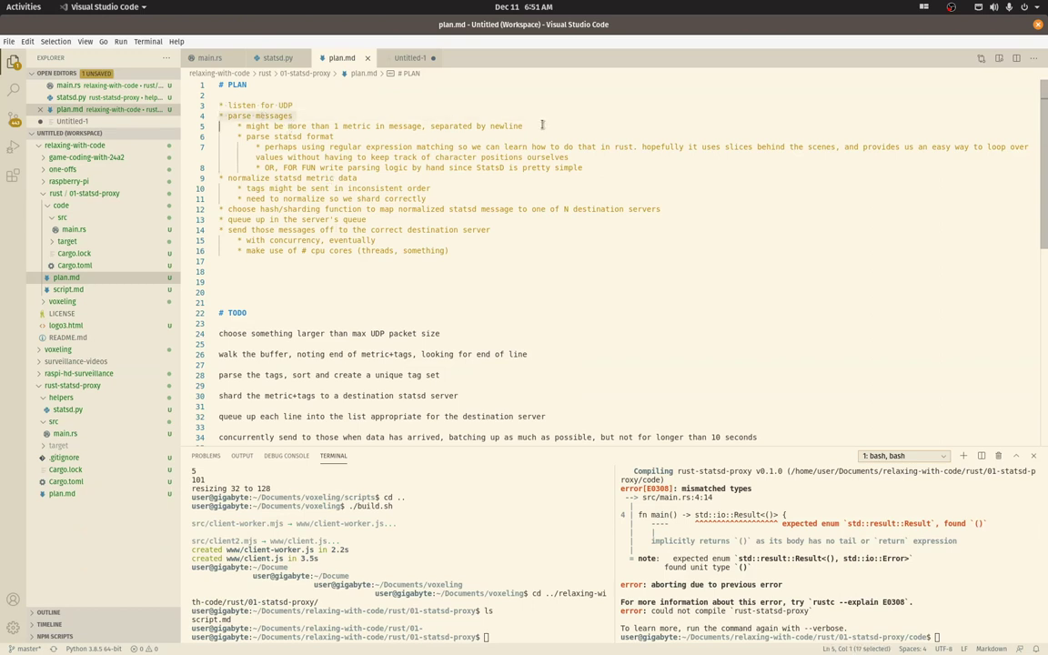
pyautogui.click(522, 126)
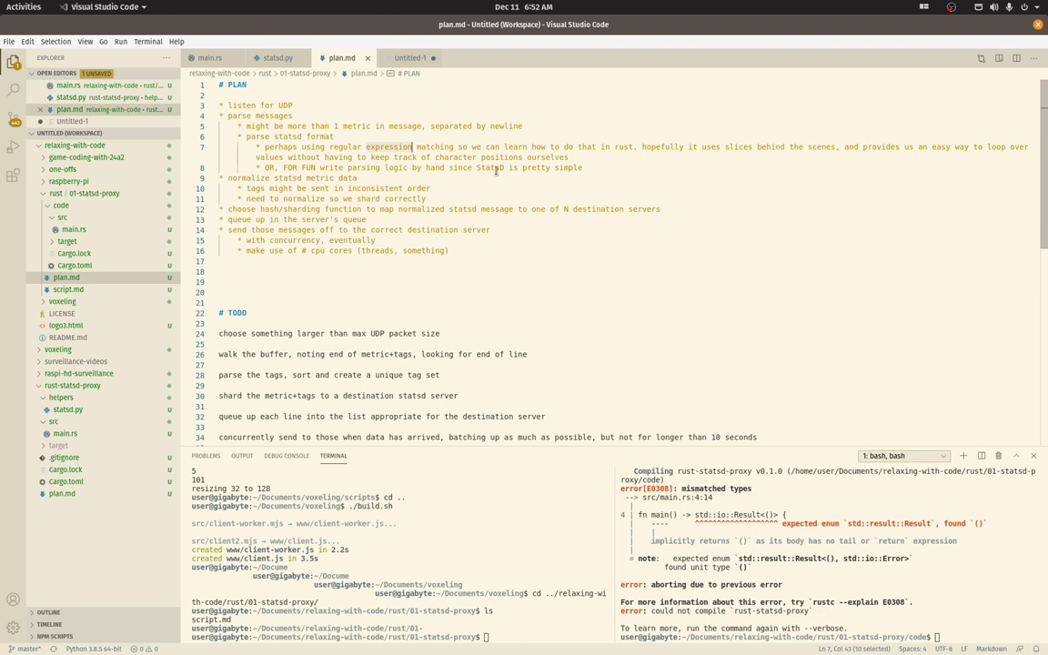
pyautogui.click(592, 167)
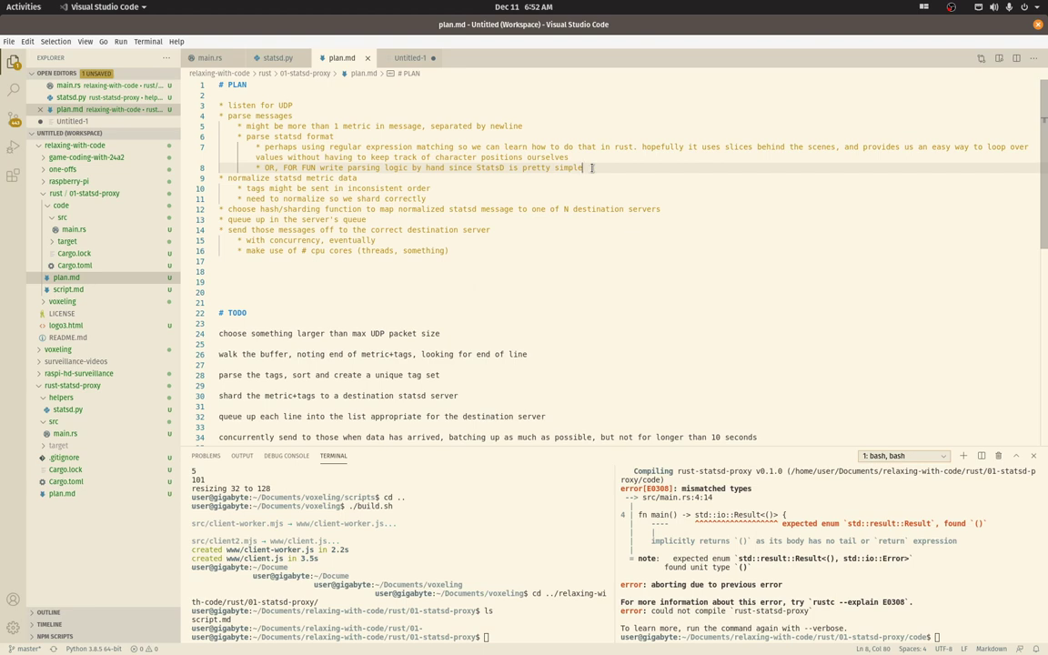
pyautogui.click(785, 22)
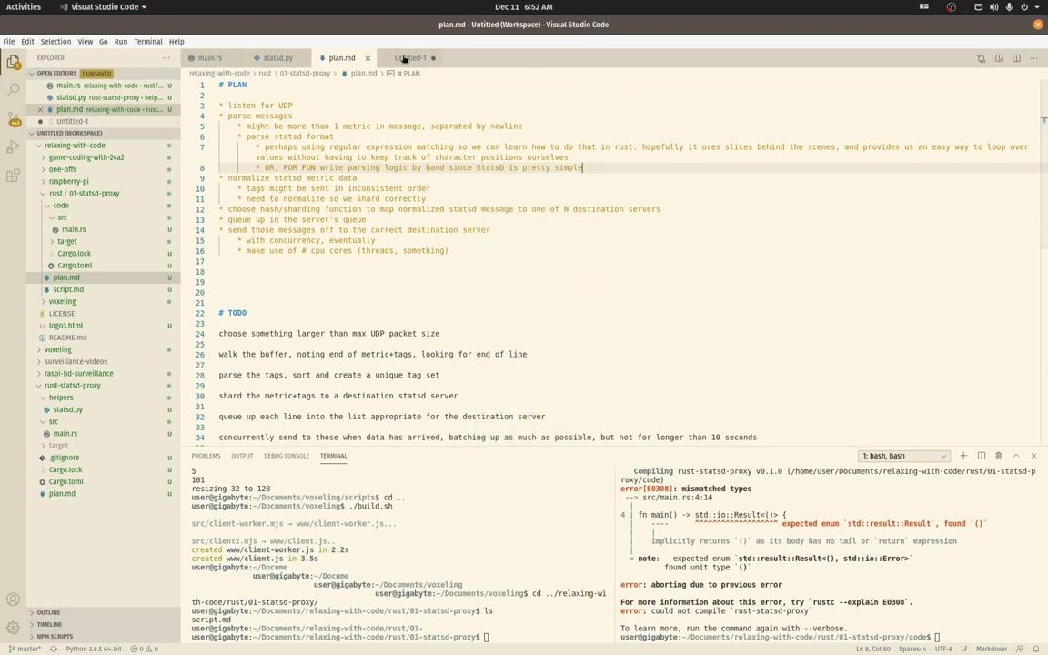
pyautogui.click(411, 57)
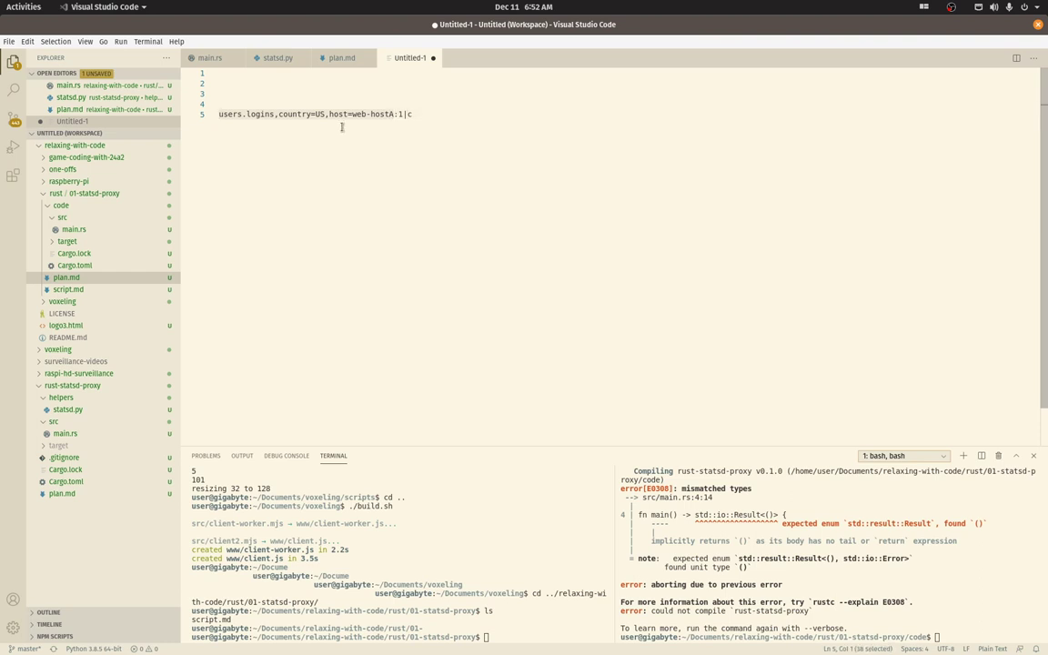
pyautogui.write('c')
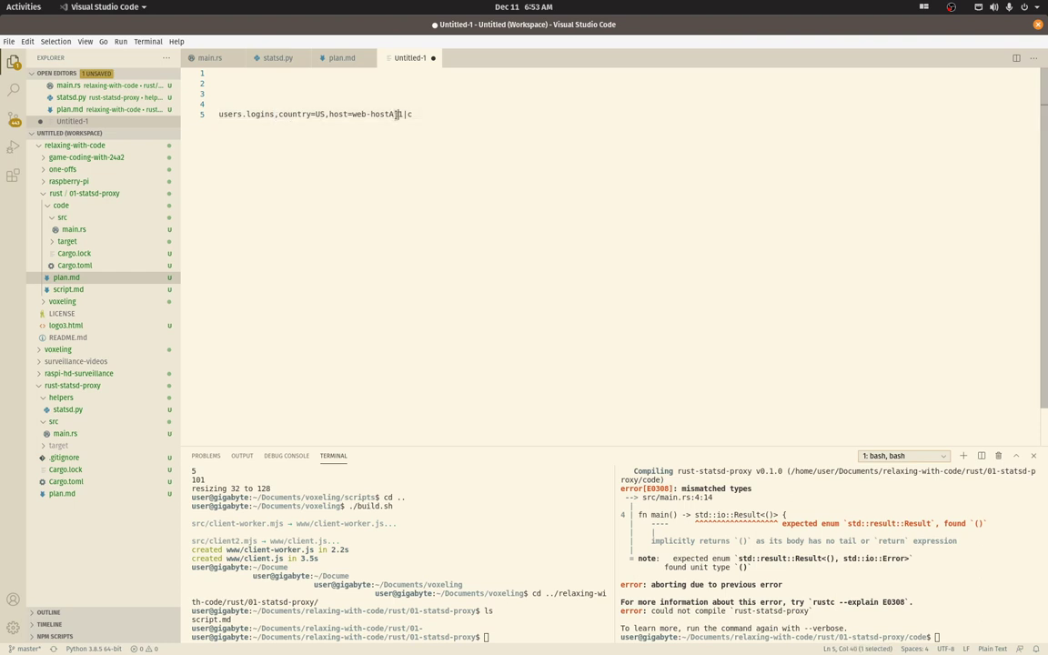
pyautogui.click(342, 57)
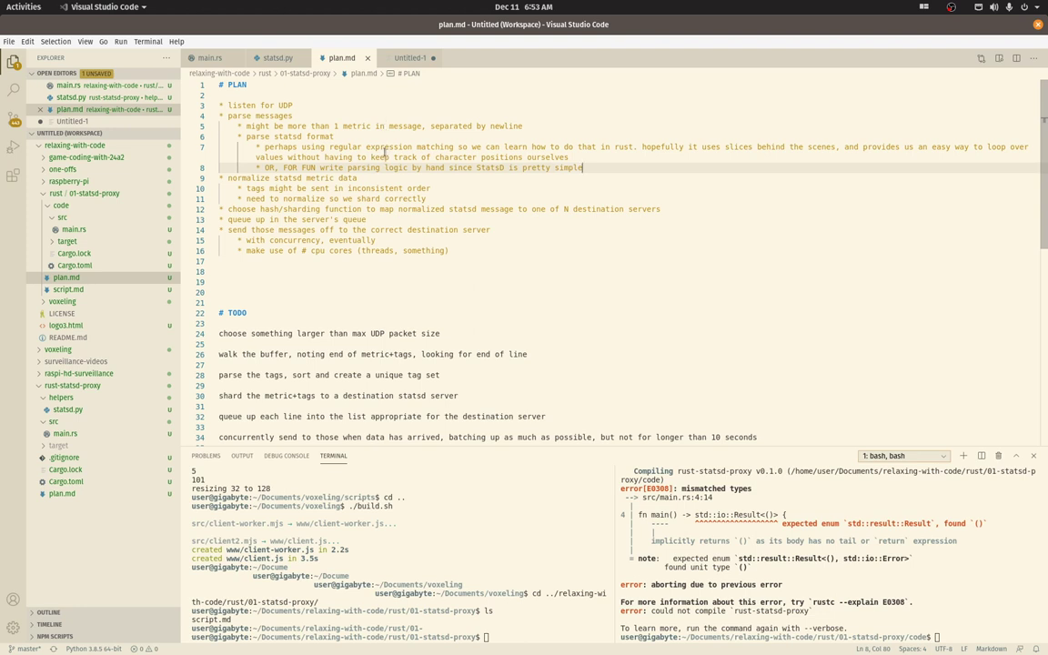
# In Untitled-1, add the line users.logins,host=web-hostC,country=US:1|c below the first sample.
pyautogui.click(410, 58)
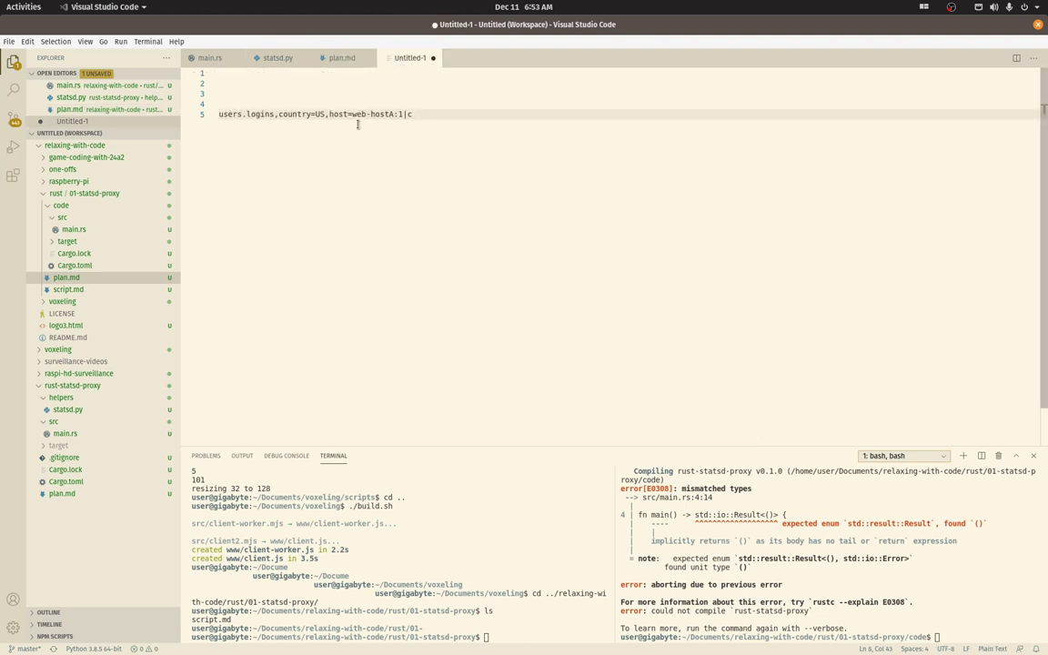
pyautogui.write('country=US,host=web-hostA:1|c')
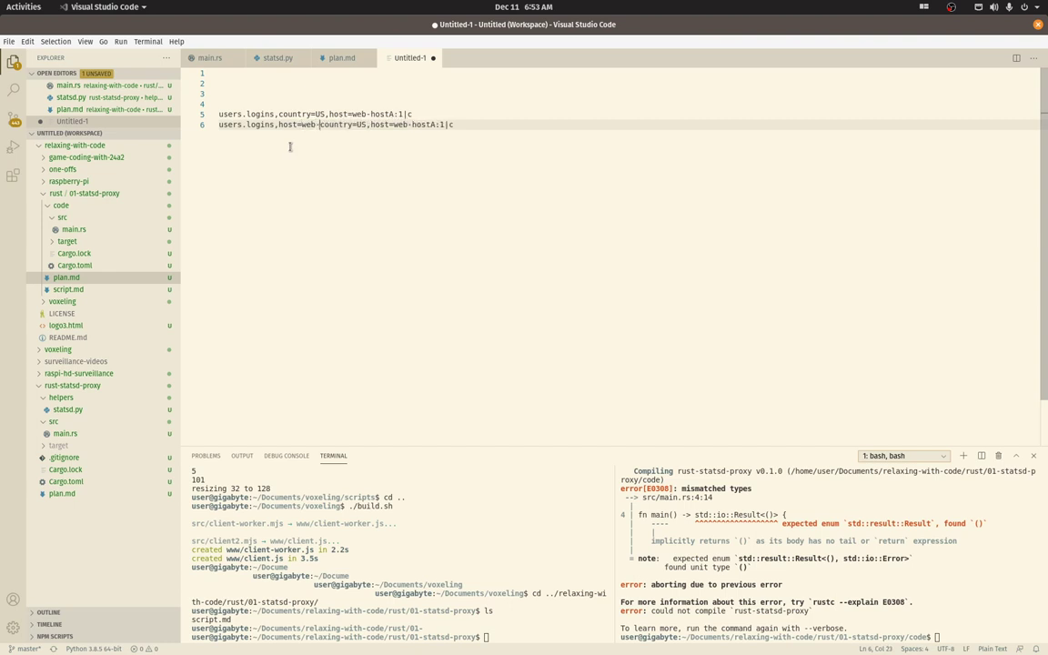
pyautogui.write('C,')
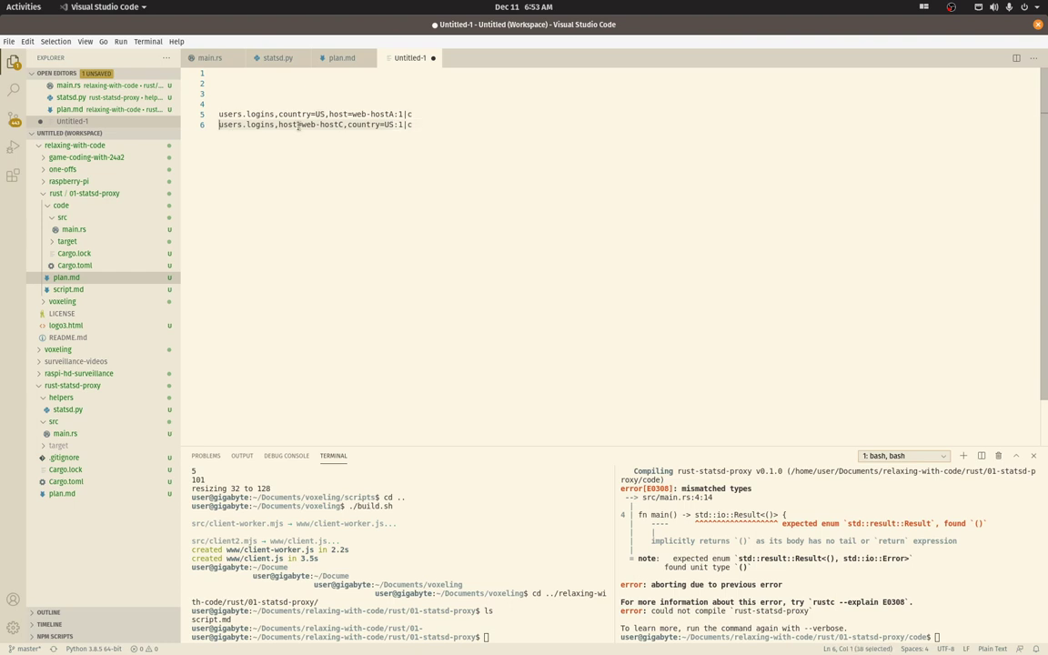
pyautogui.moveTo(339, 157)
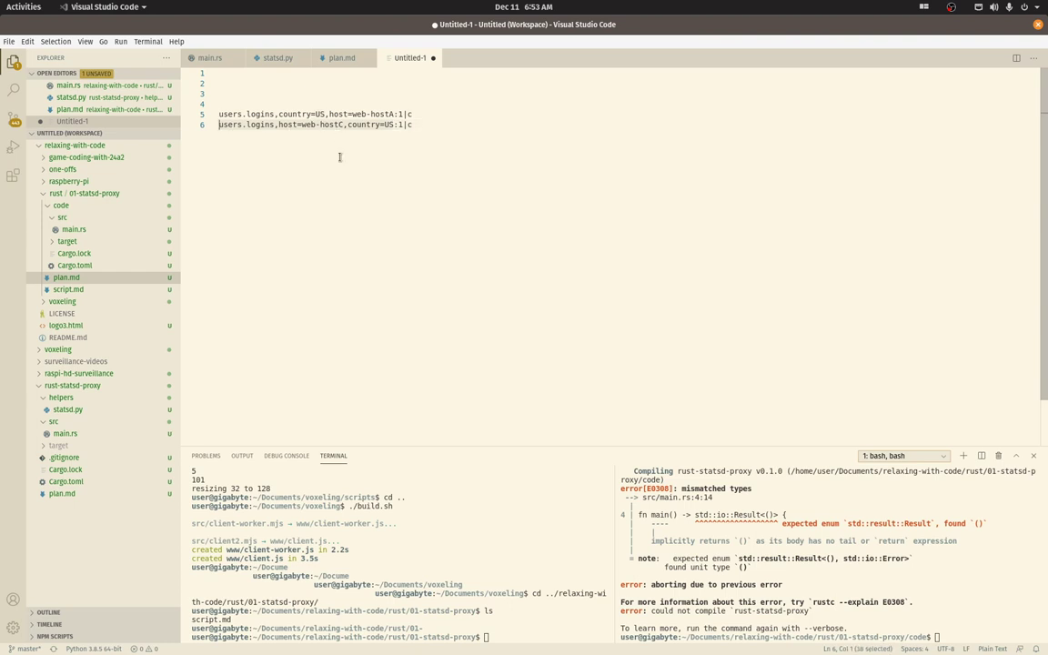
pyautogui.moveTo(283, 139)
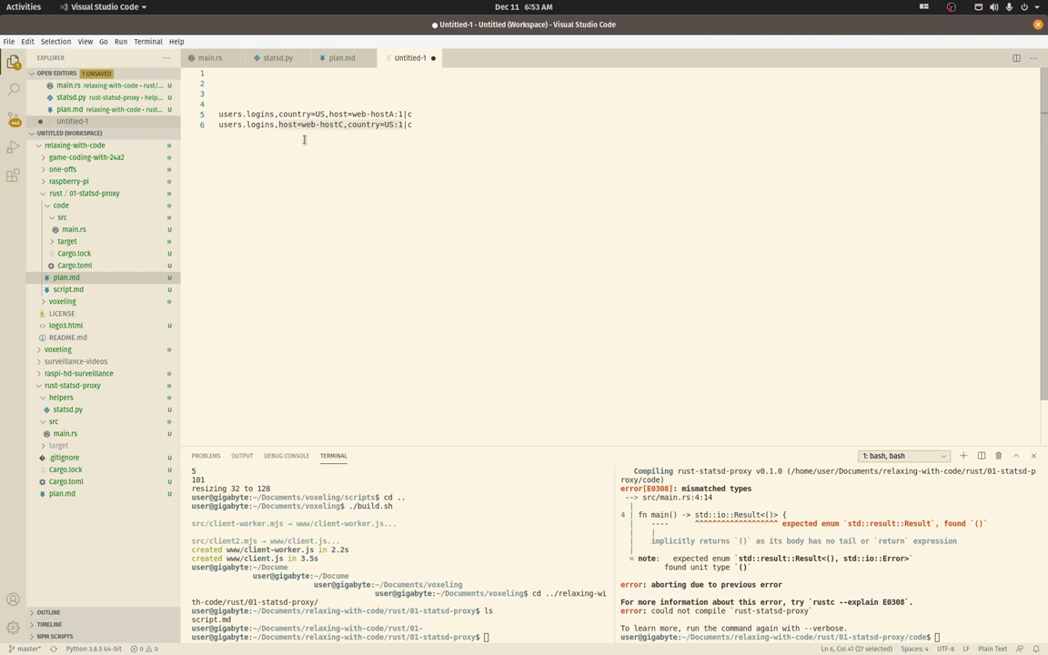
pyautogui.click(347, 124)
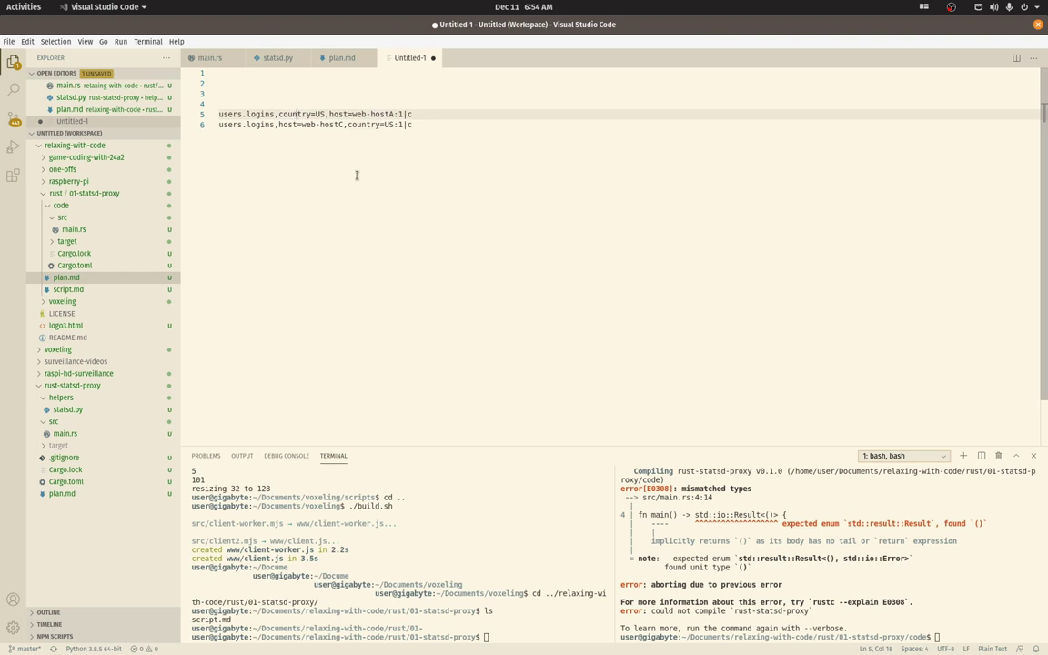
pyautogui.moveTo(349, 172)
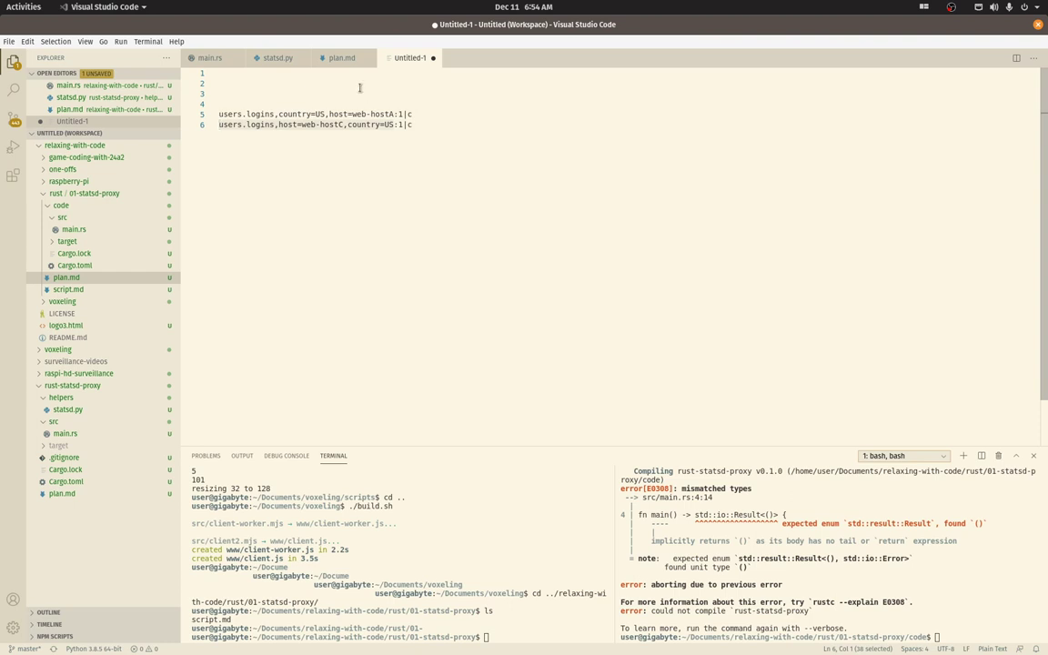
# Switch between plan.md and the Untitled-1 sample lines, ending on plan.md.
pyautogui.click(341, 58)
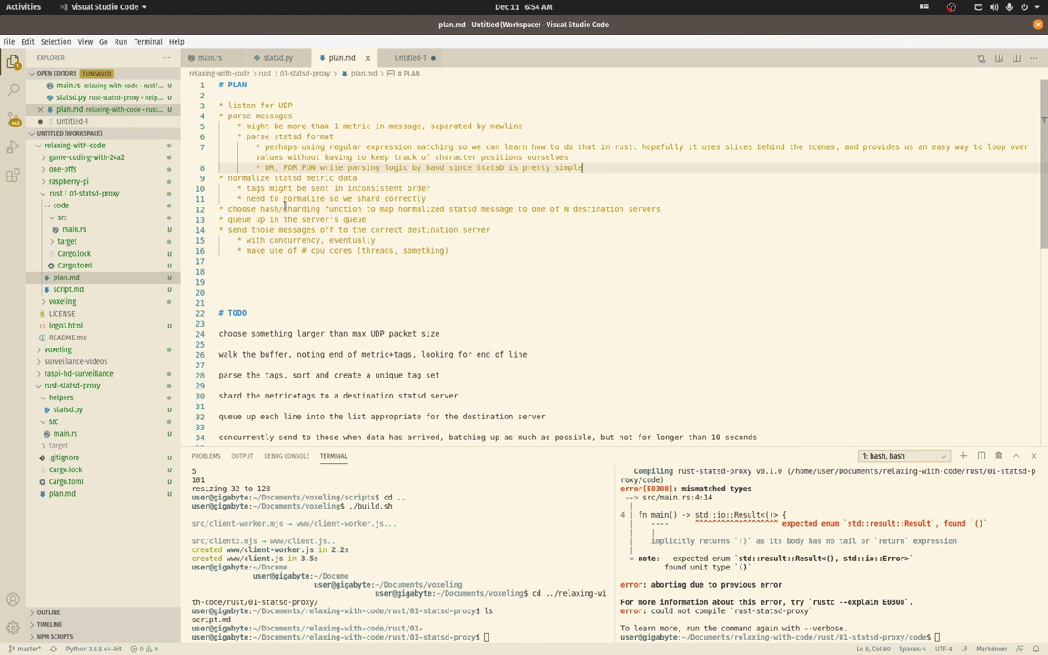
pyautogui.moveTo(381, 215)
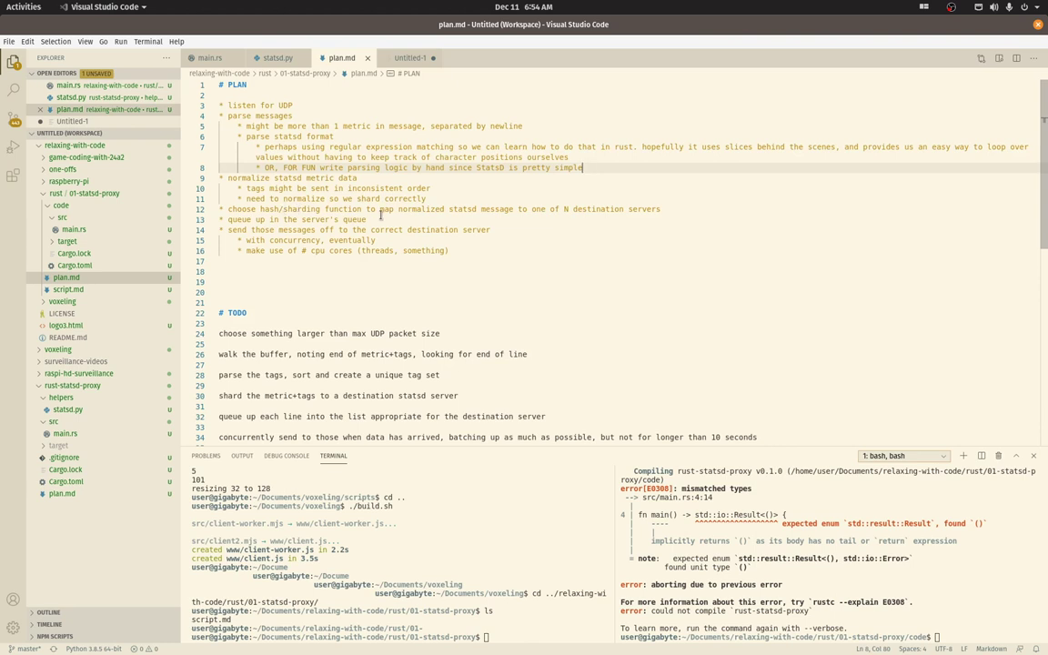
pyautogui.click(410, 58)
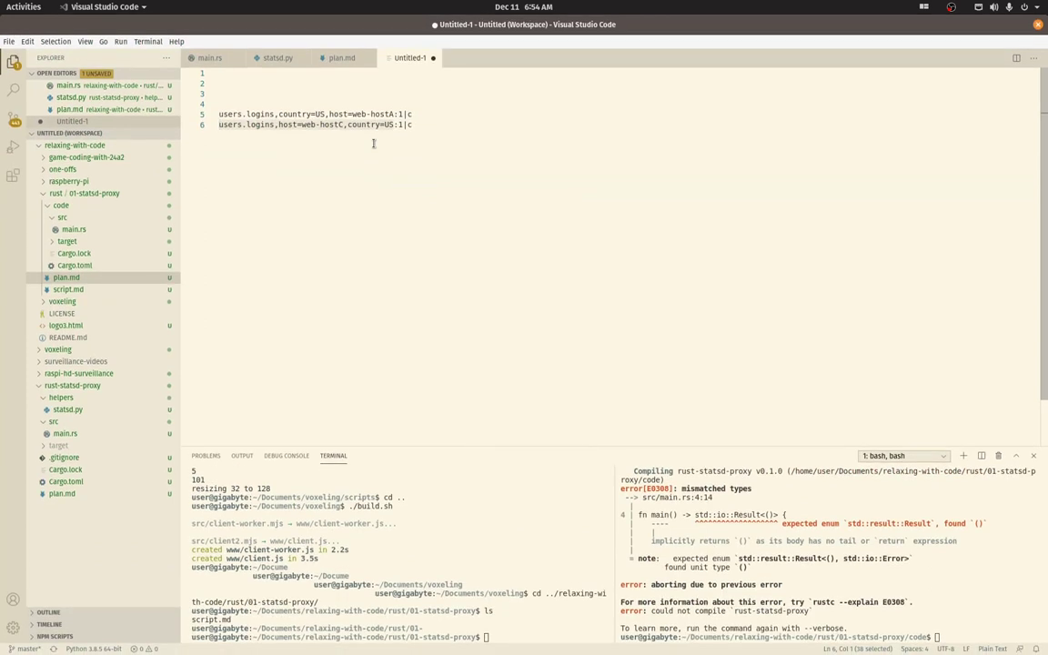
pyautogui.click(342, 58)
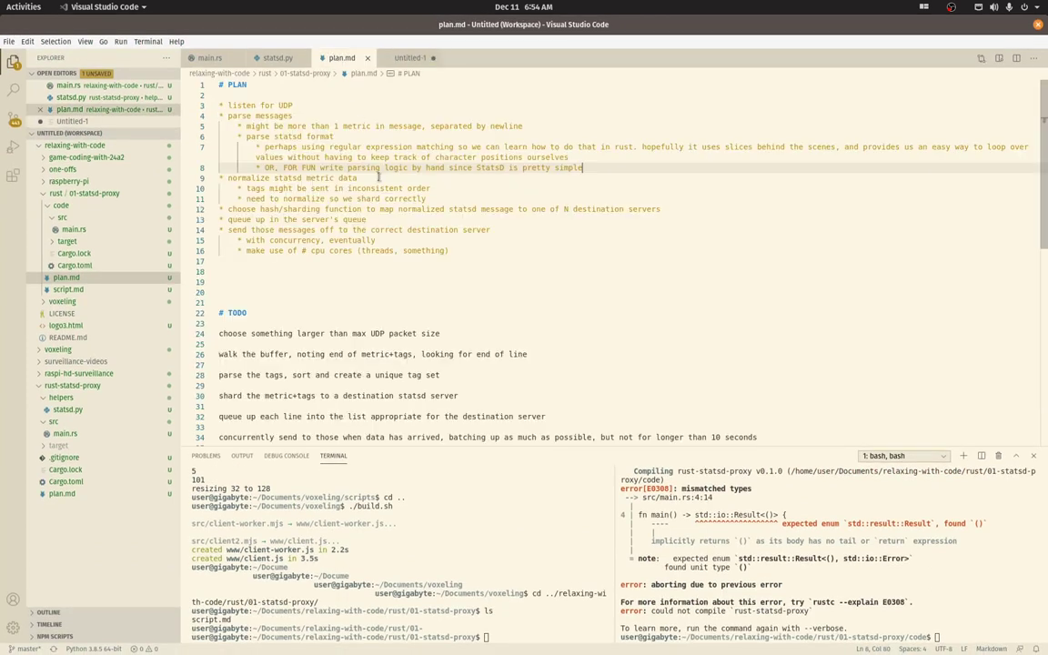
pyautogui.click(401, 219)
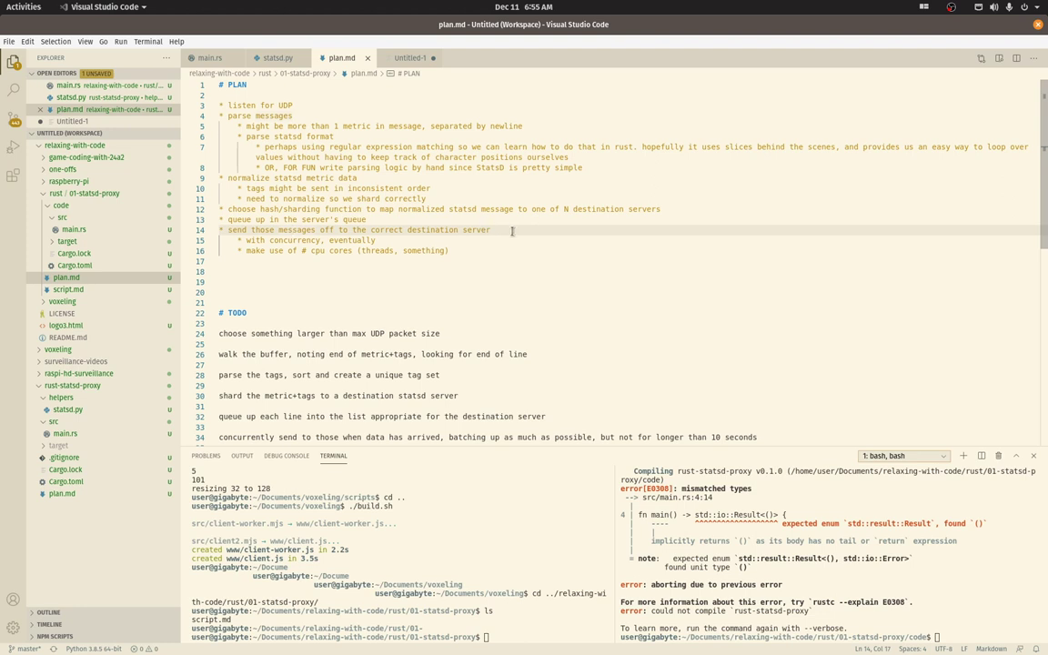
pyautogui.moveTo(474, 248)
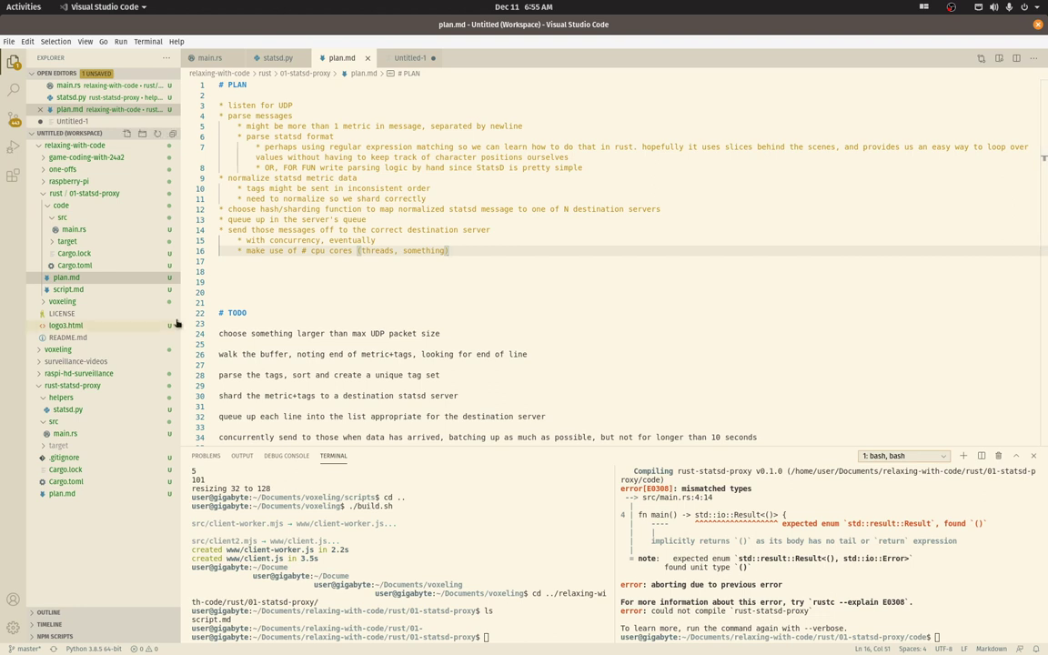
pyautogui.click(255, 282)
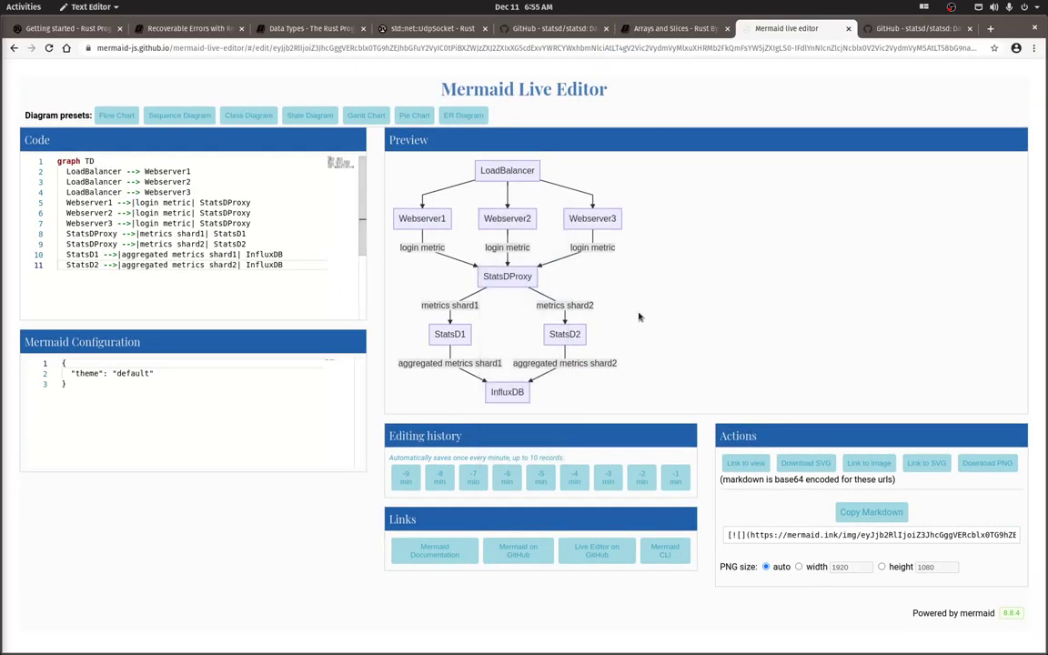
pyautogui.moveTo(662, 305)
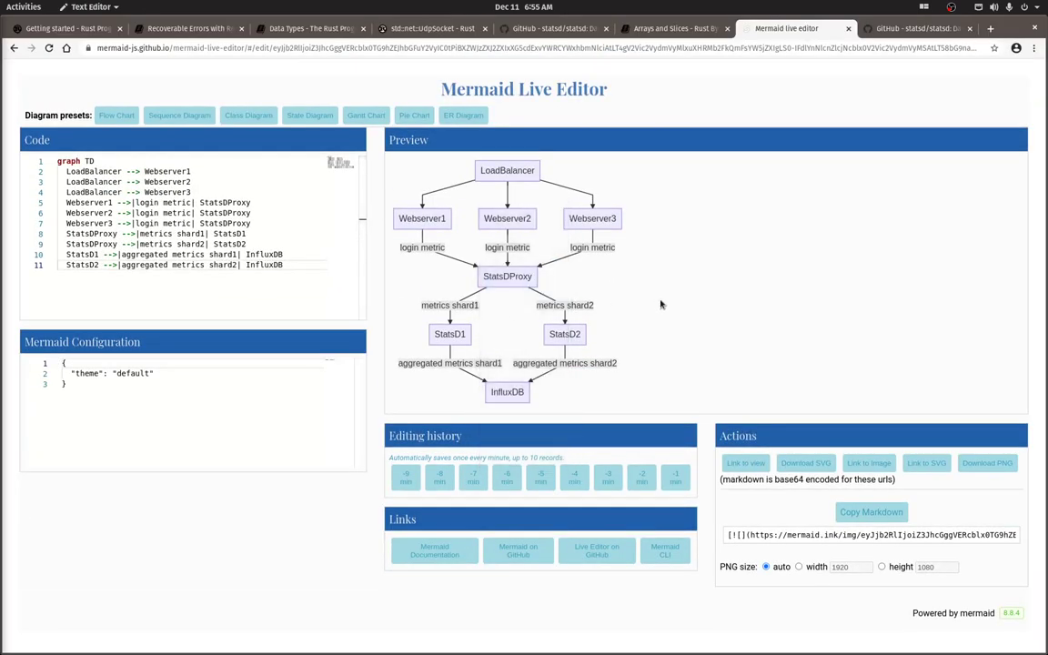
pyautogui.moveTo(684, 299)
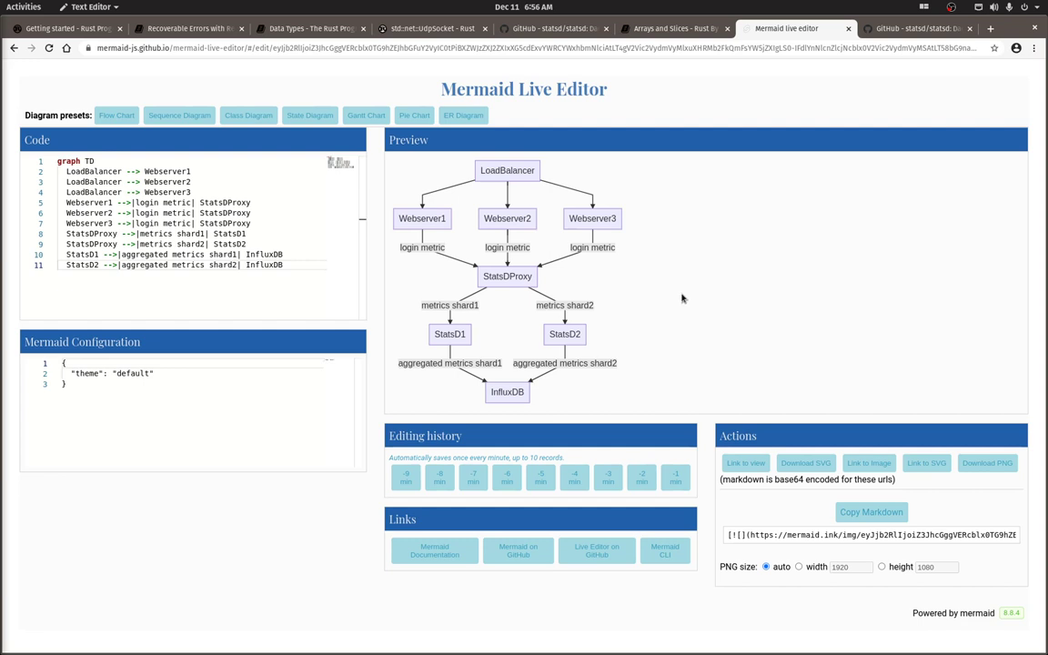
pyautogui.moveTo(709, 330)
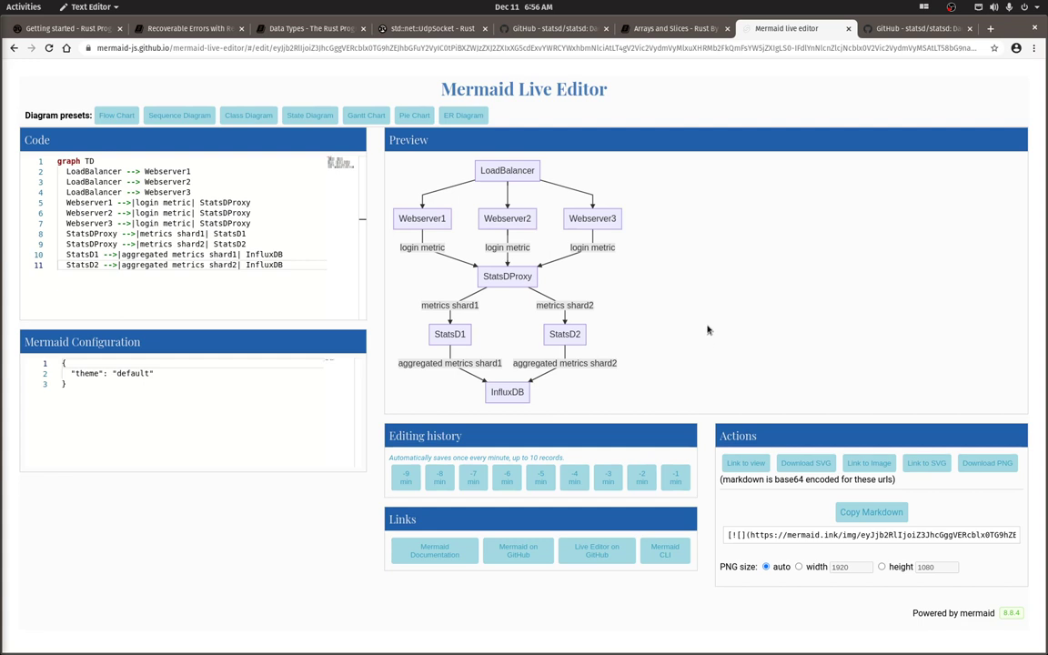
pyautogui.moveTo(534, 404)
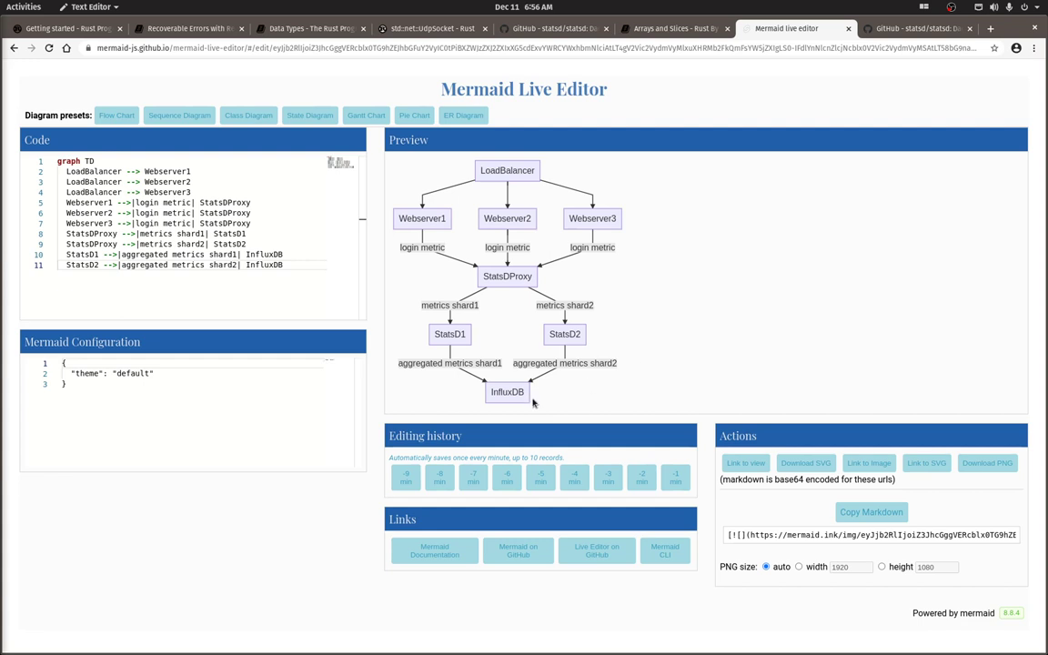
pyautogui.moveTo(534, 404)
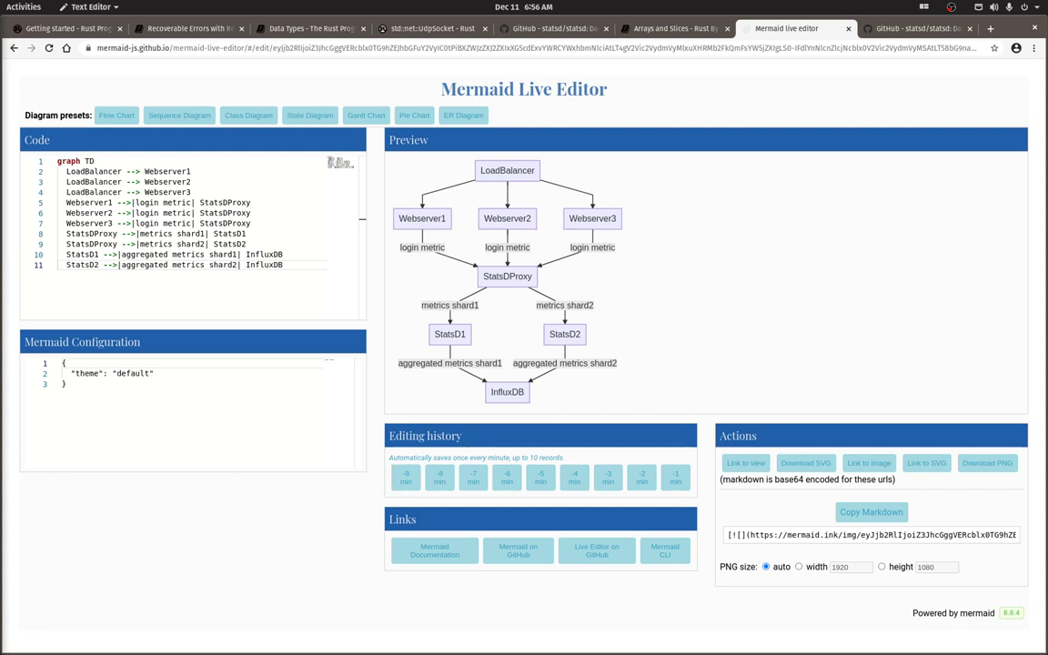